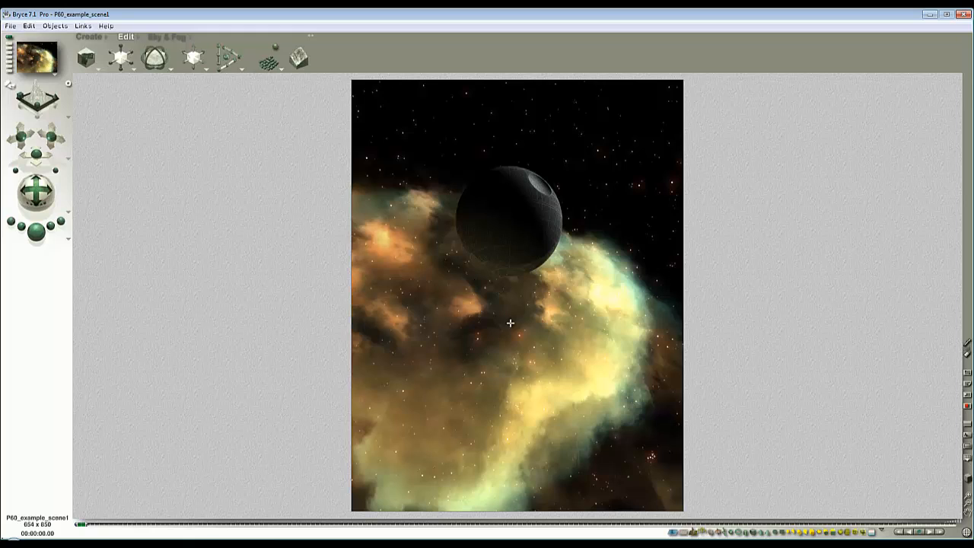
mouse_move(761, 307)
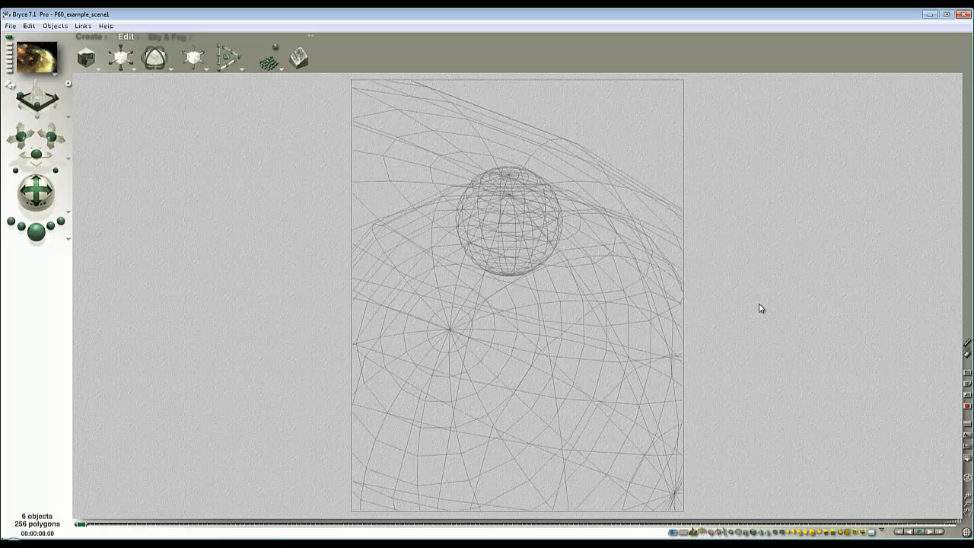
mouse_move(773, 362)
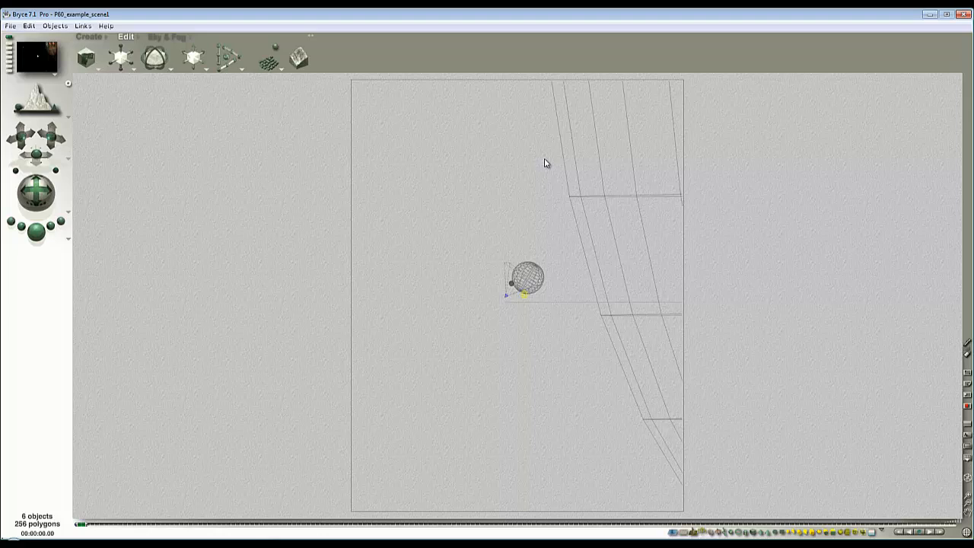
mouse_move(639, 223)
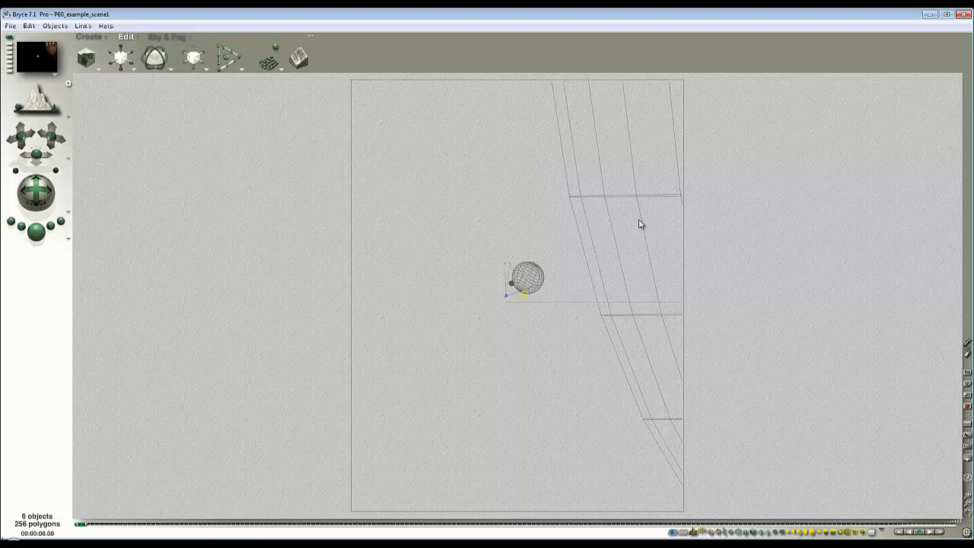
mouse_move(567, 259)
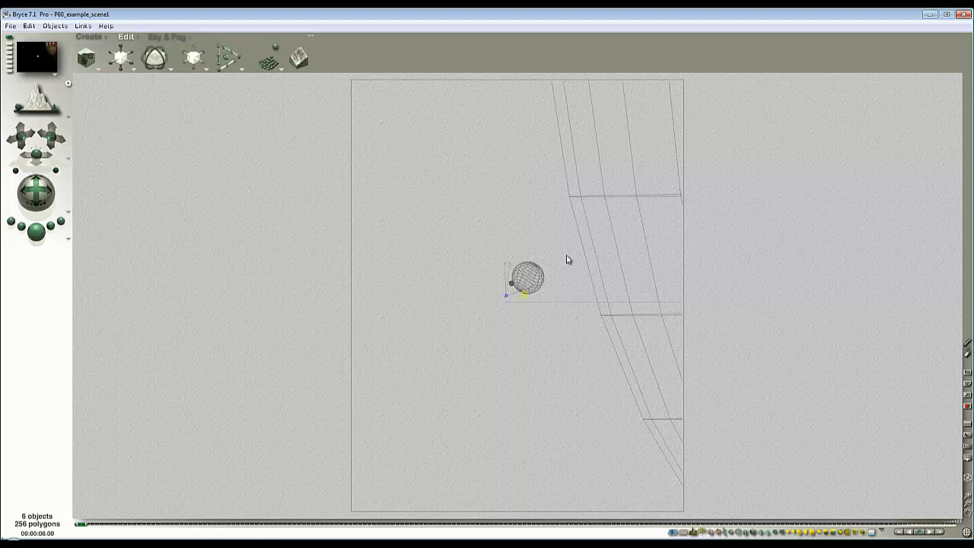
mouse_move(561, 274)
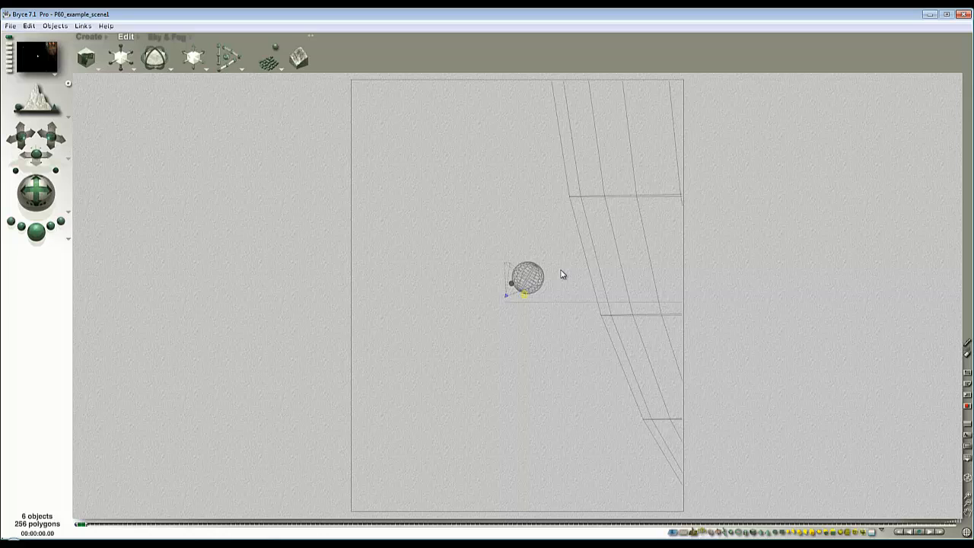
mouse_move(540, 318)
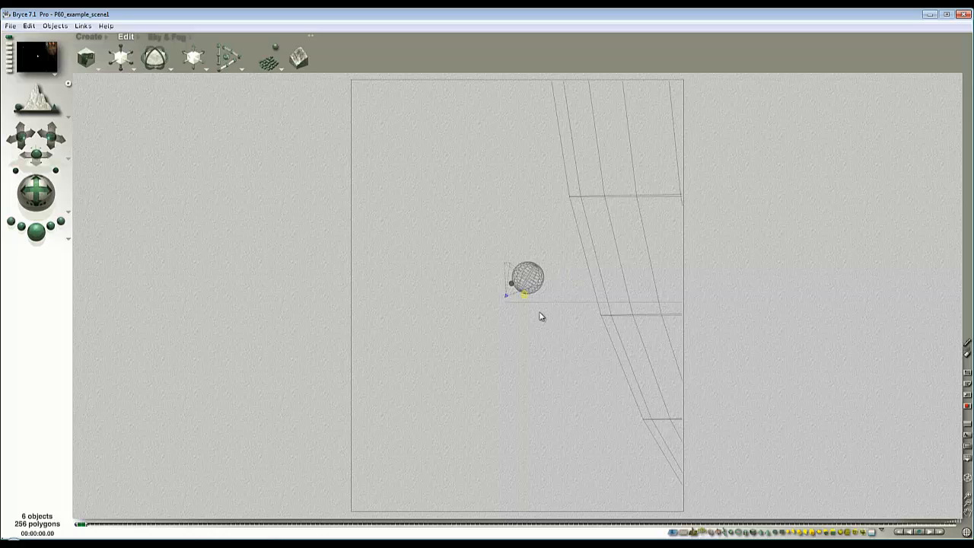
mouse_move(520, 377)
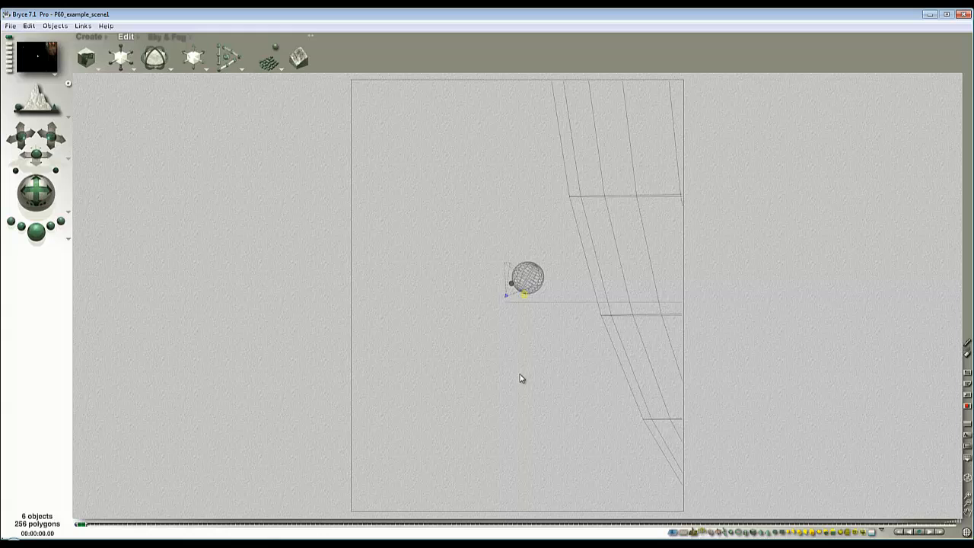
mouse_move(967, 496)
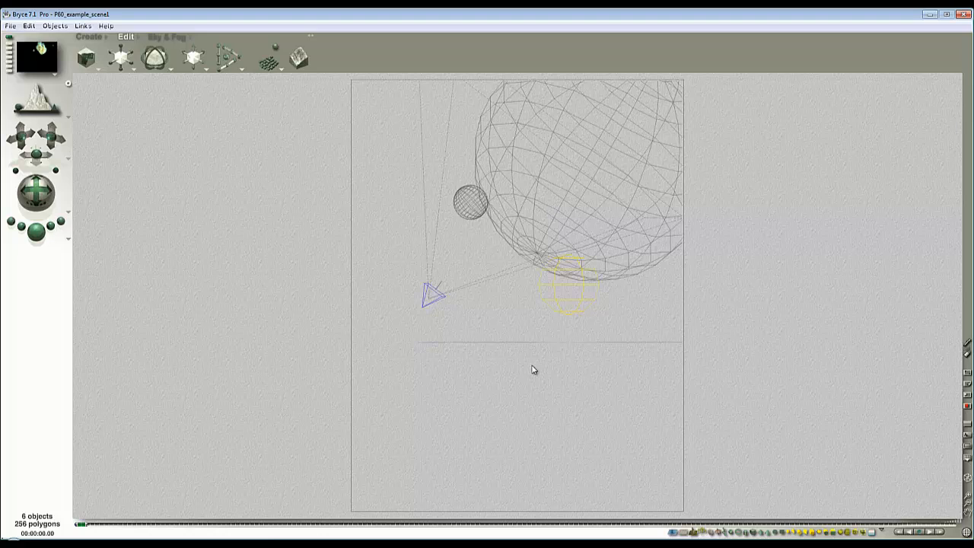
mouse_move(540, 287)
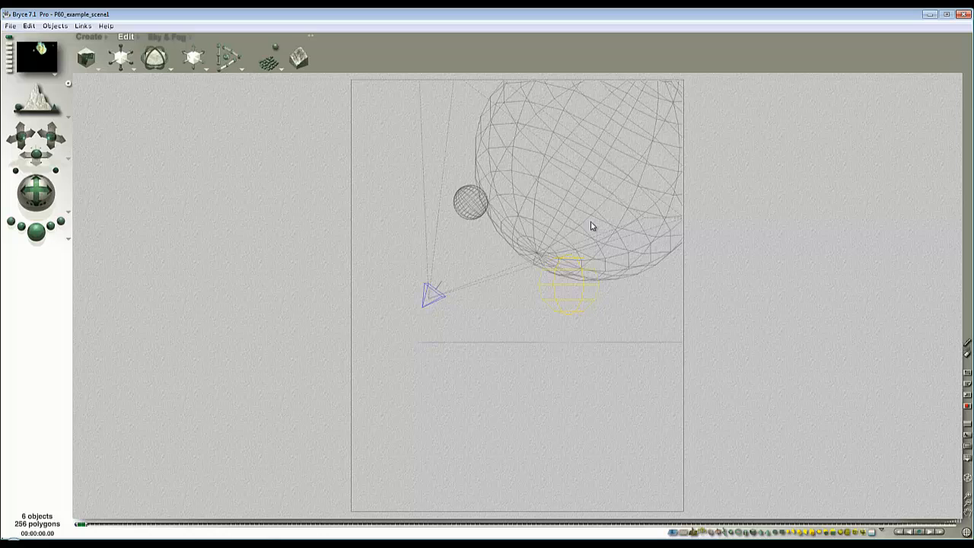
mouse_move(521, 322)
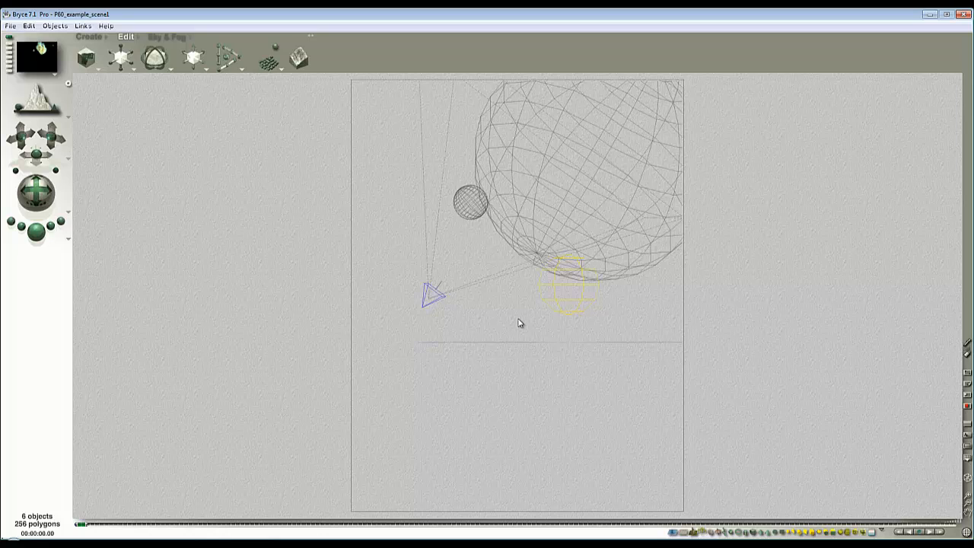
mouse_move(498, 323)
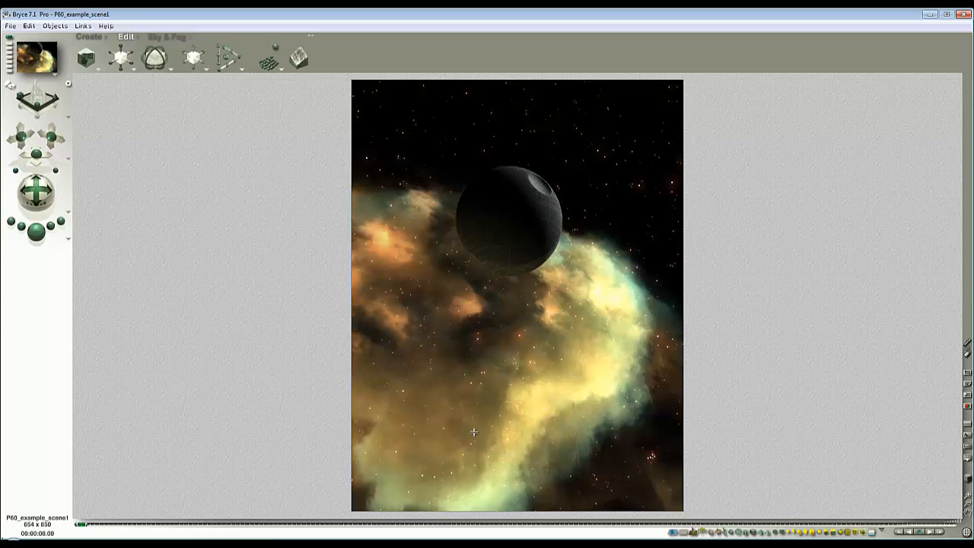
mouse_move(575, 411)
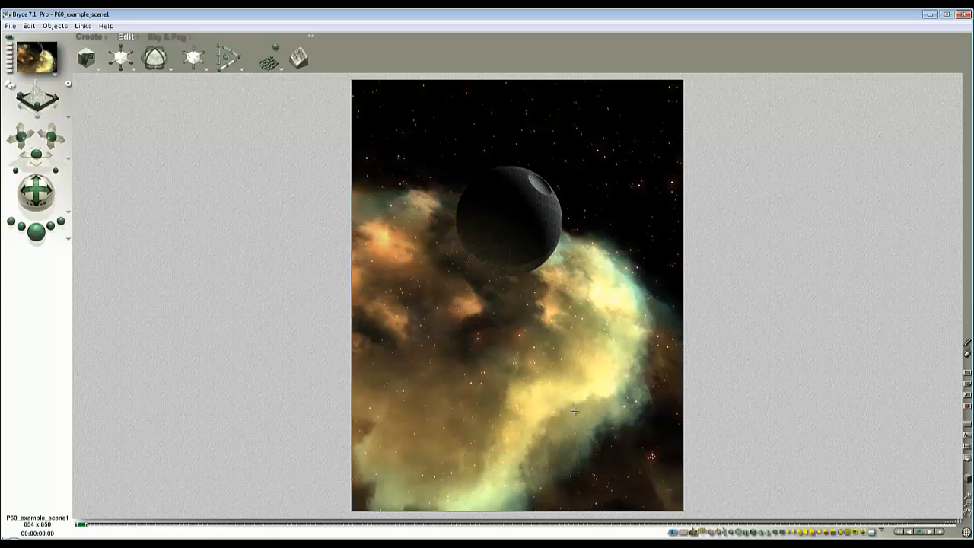
mouse_move(590, 388)
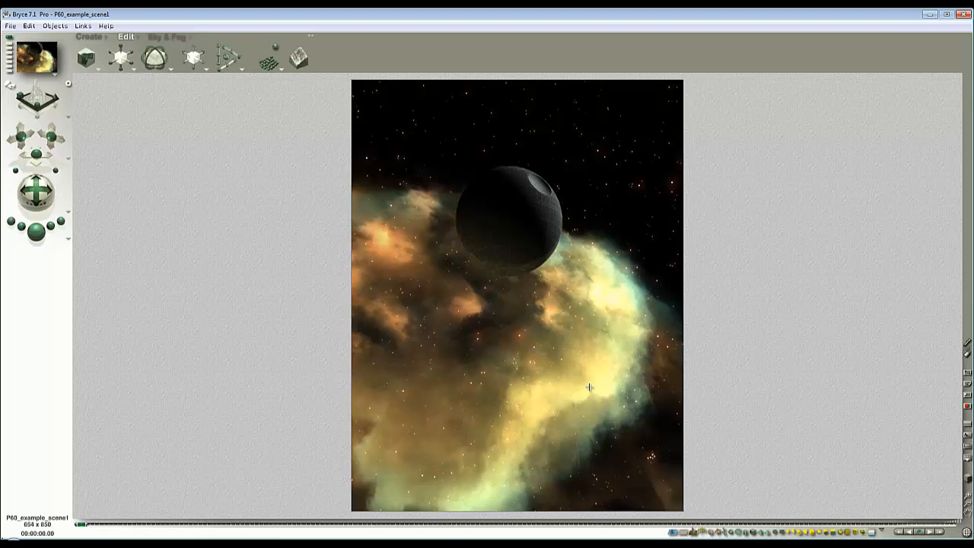
mouse_move(447, 347)
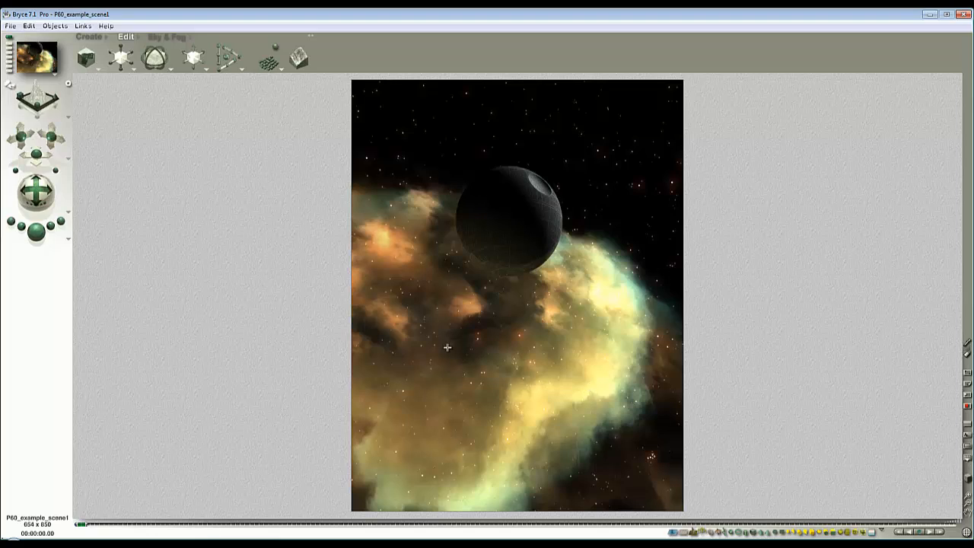
mouse_move(474, 405)
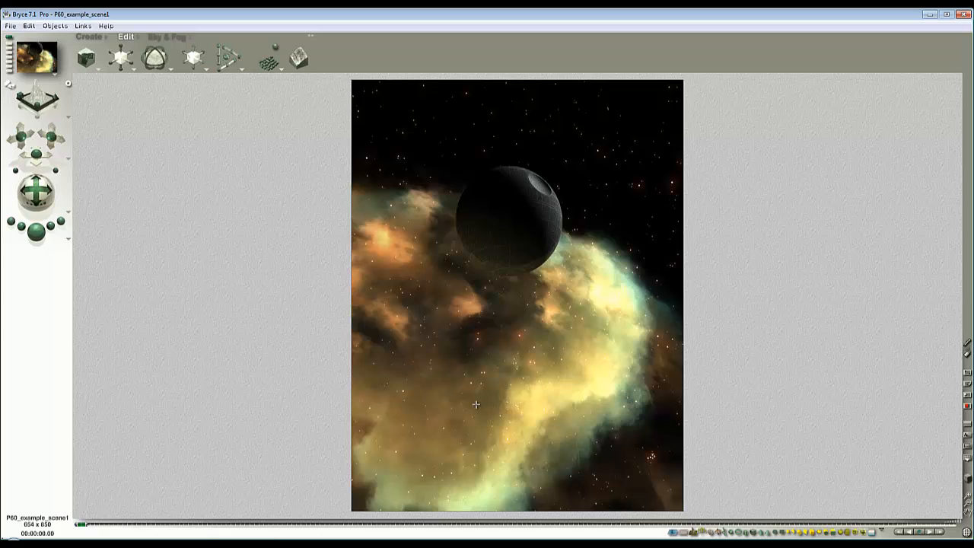
mouse_move(645, 404)
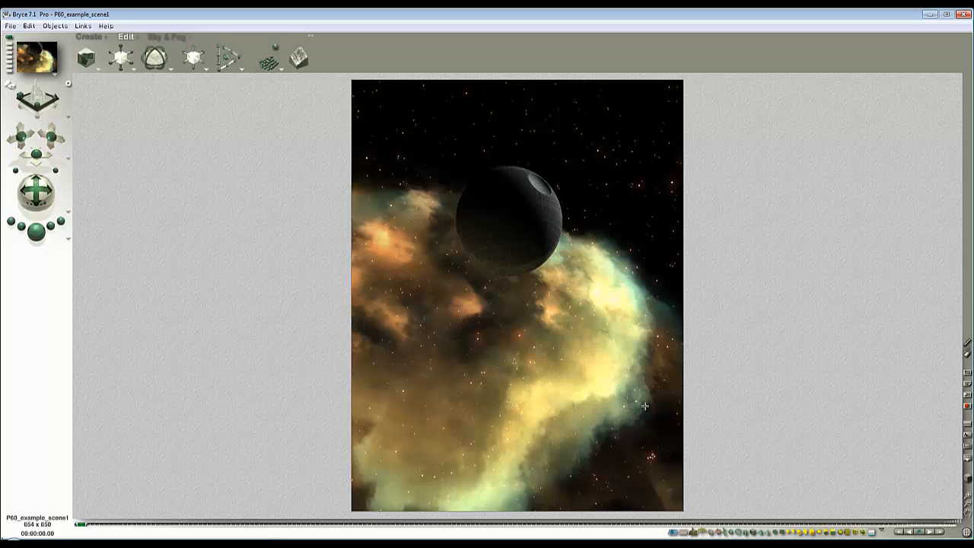
mouse_move(773, 335)
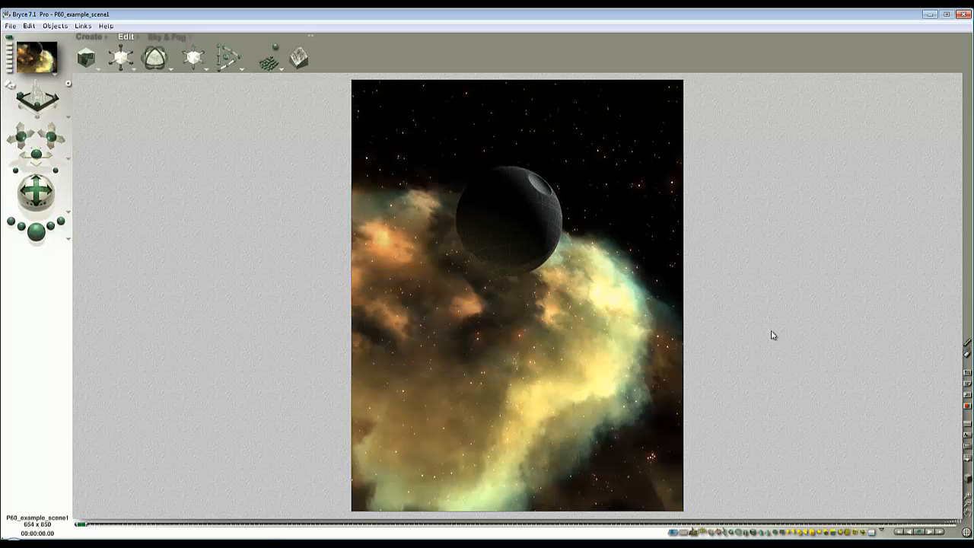
- Select the dark sphere from the viewport's object selection popup
right_click(585, 305)
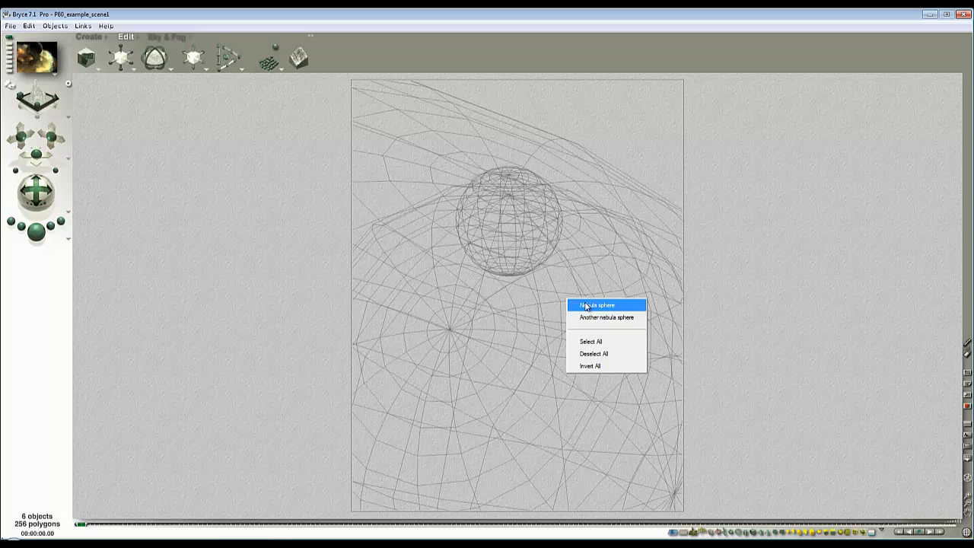
click(596, 304)
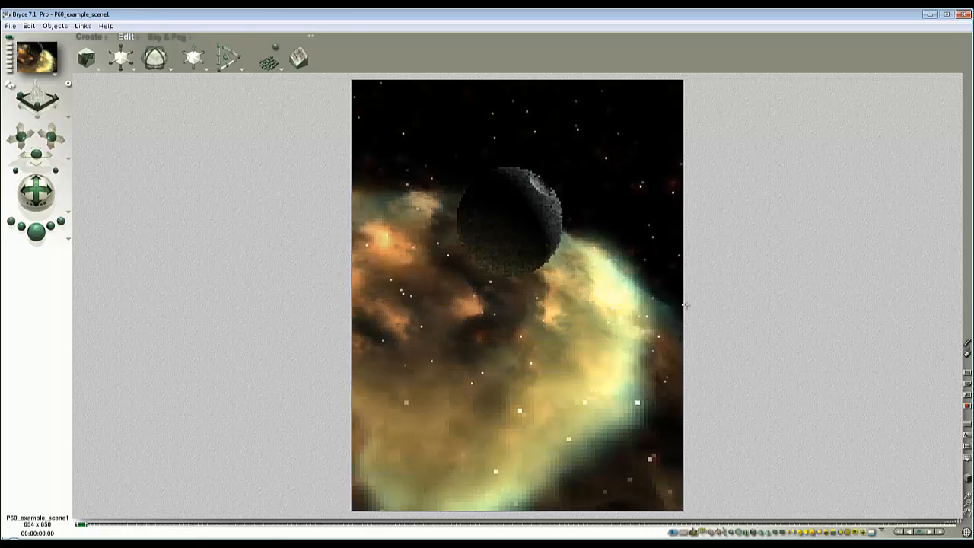
- Mark the dark sphere as Hidden in its Object Attributes
right_click(510, 180)
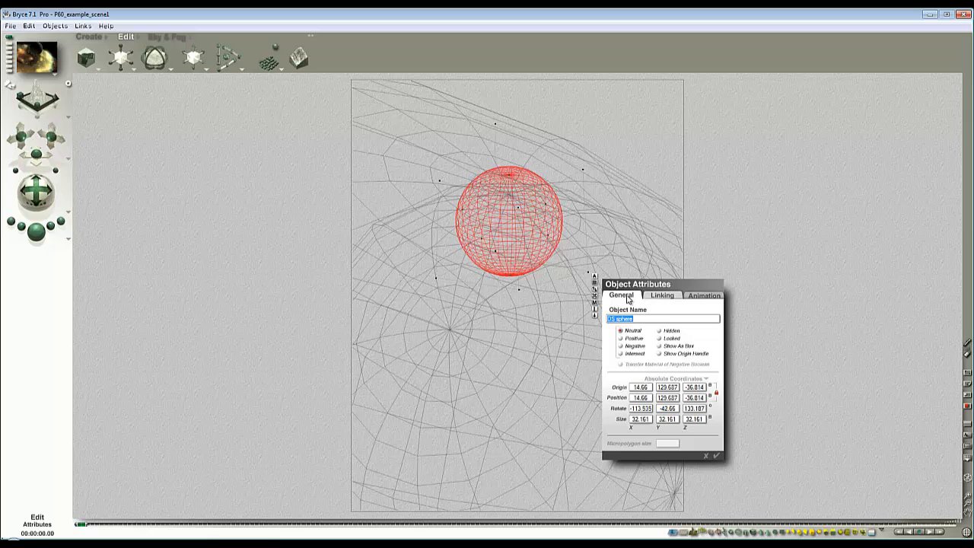
click(709, 455)
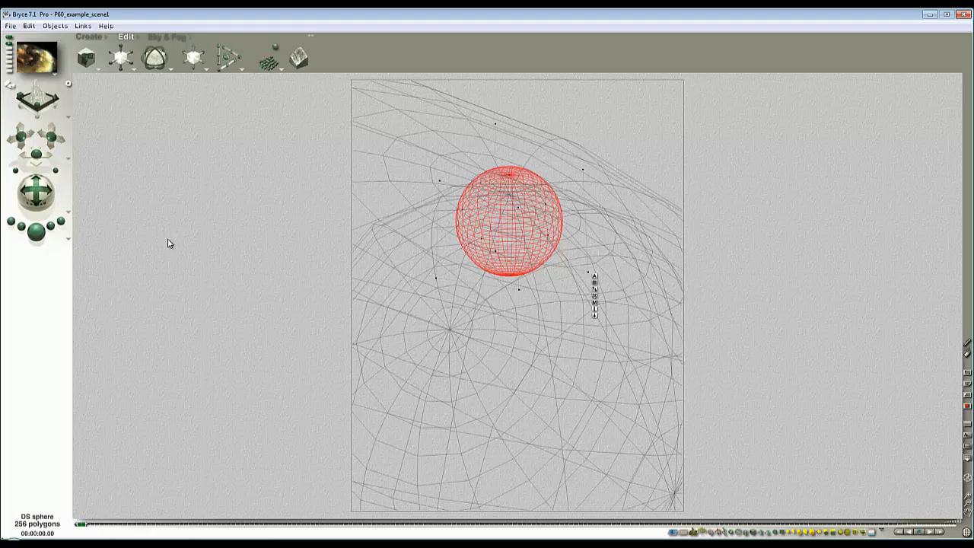
mouse_move(122, 328)
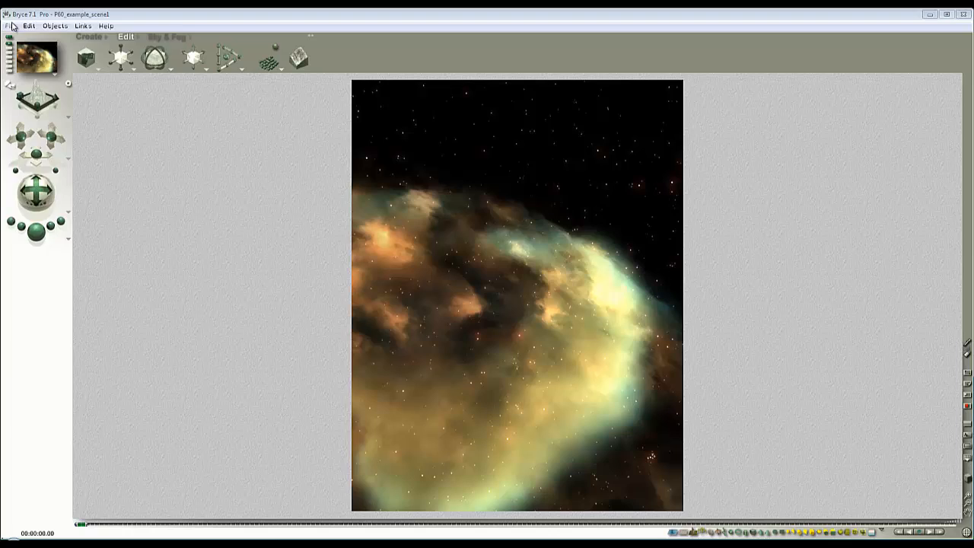
- Export the nebula-only render as the bitmap image Background.bmp
click(9, 24)
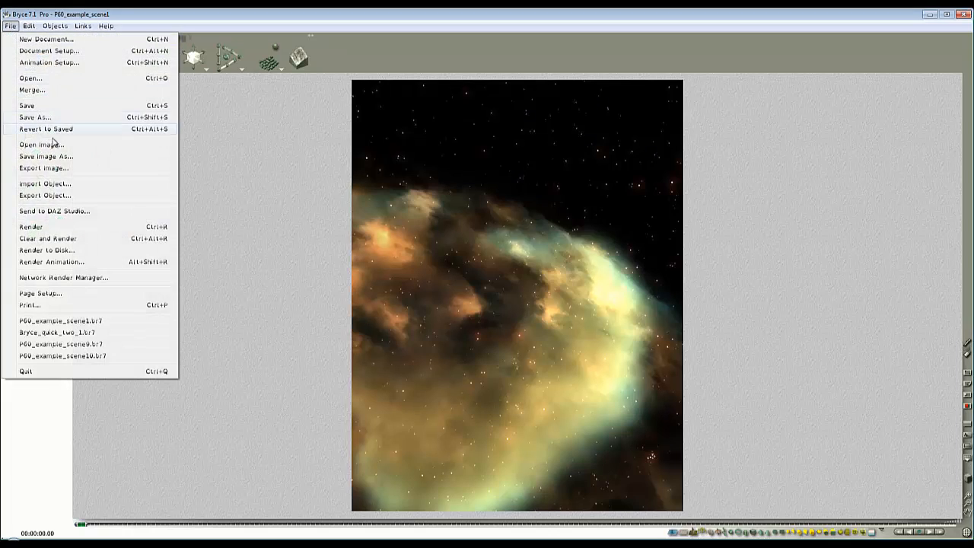
mouse_move(51, 167)
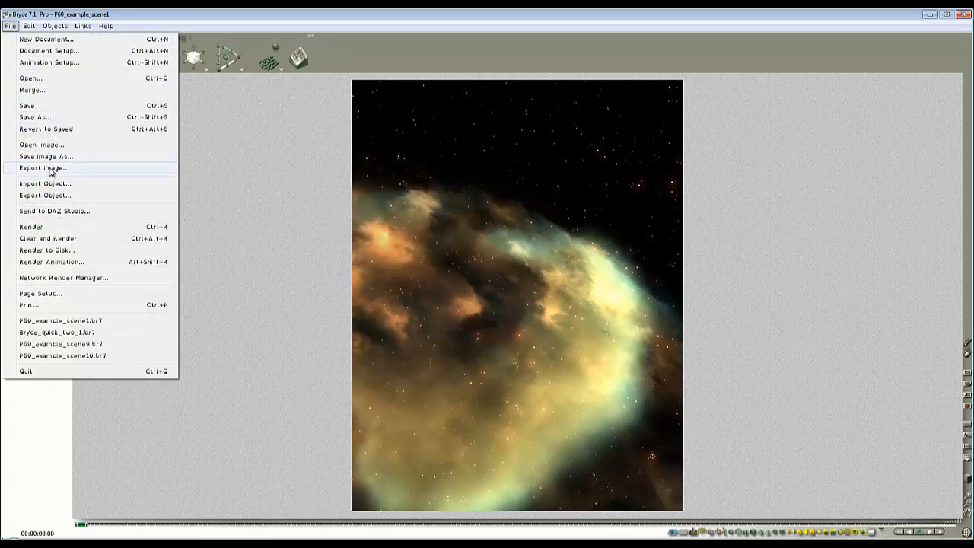
click(42, 167)
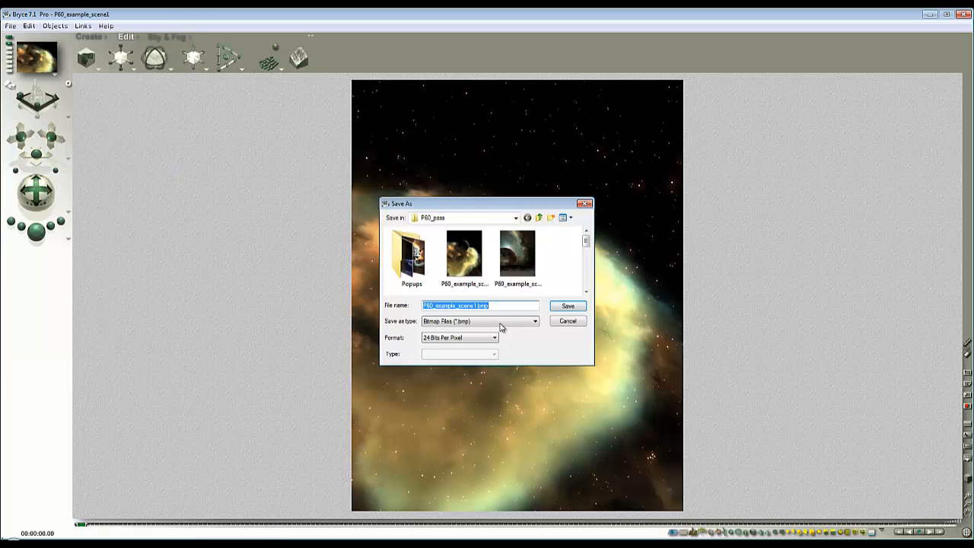
mouse_move(488, 319)
text(Background)
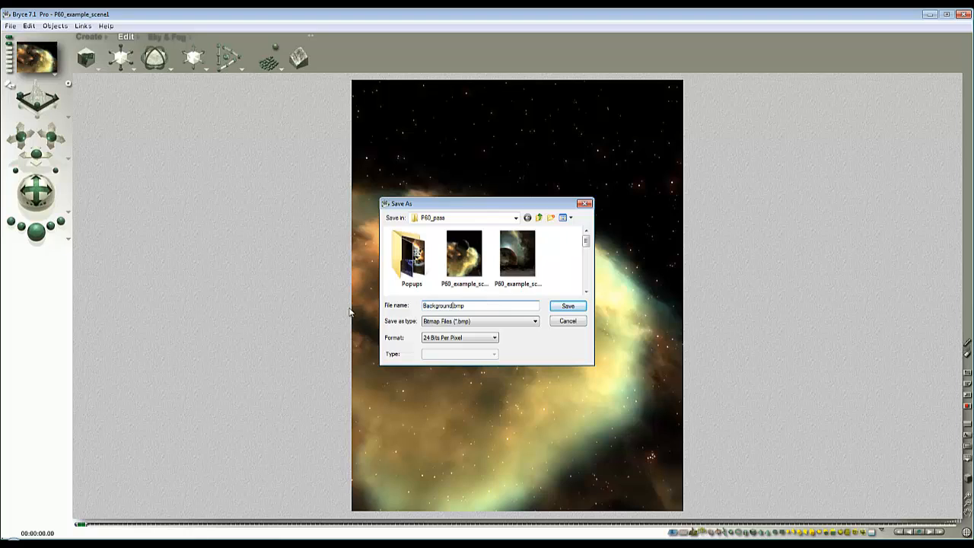
click(565, 304)
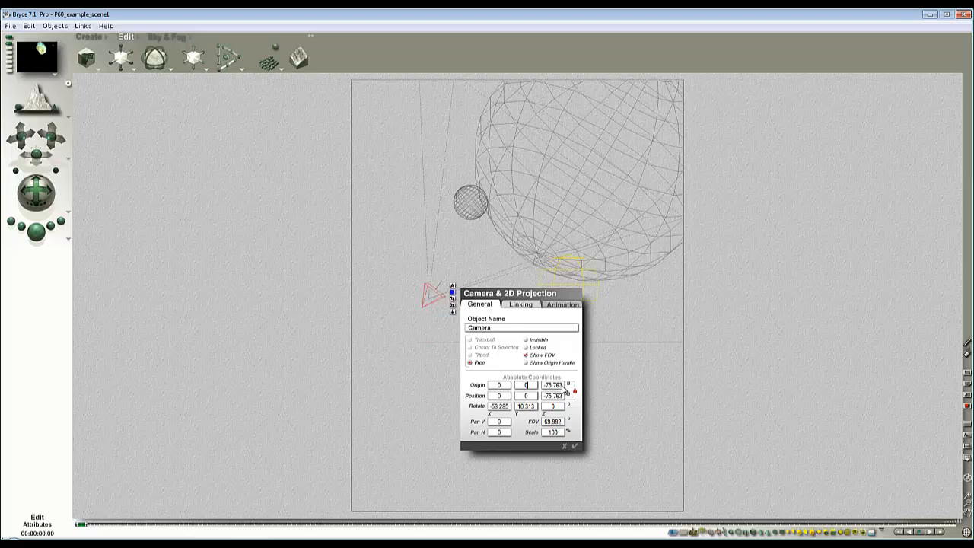
click(575, 390)
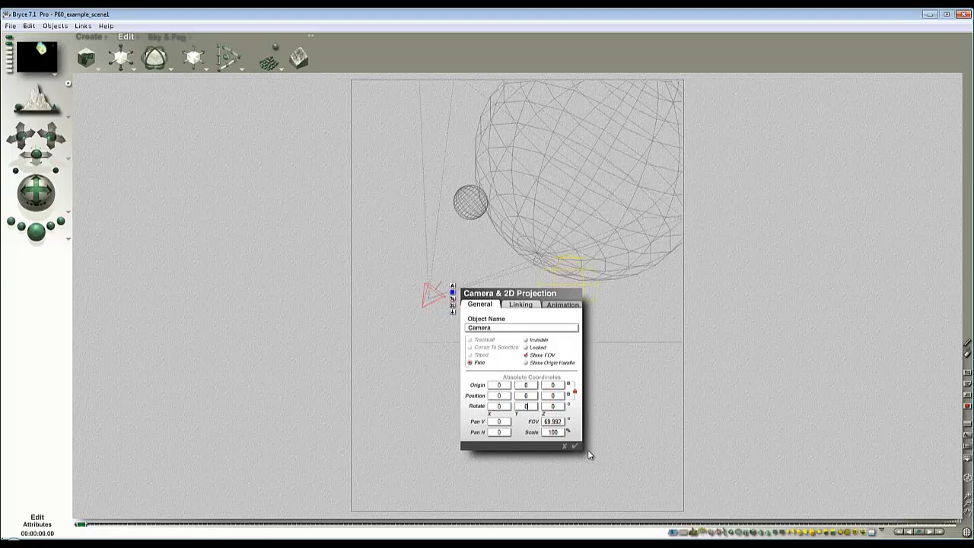
click(575, 448)
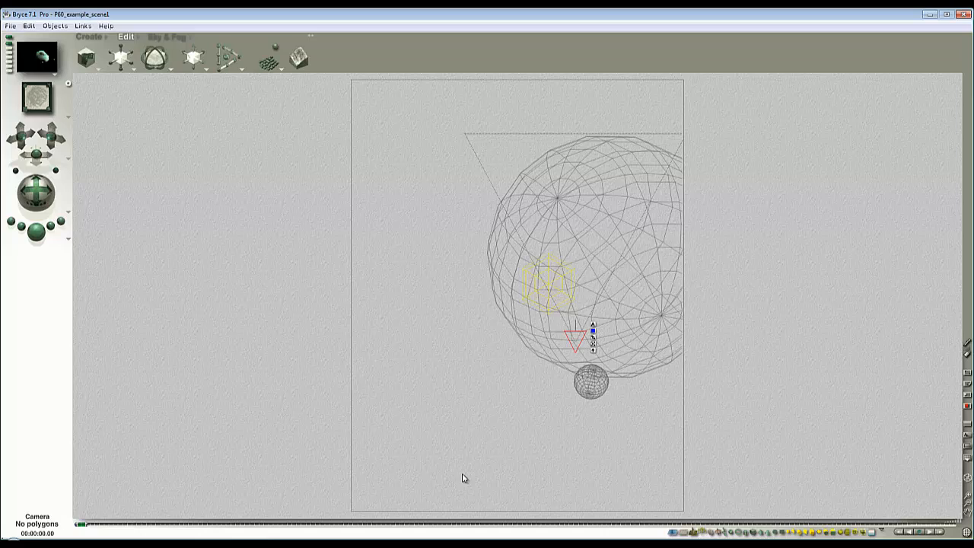
click(89, 37)
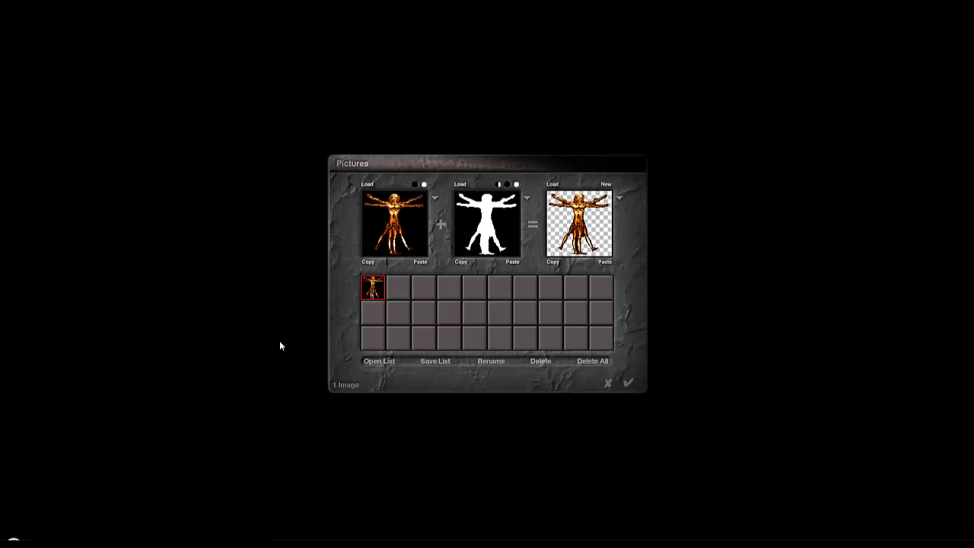
mouse_move(399, 290)
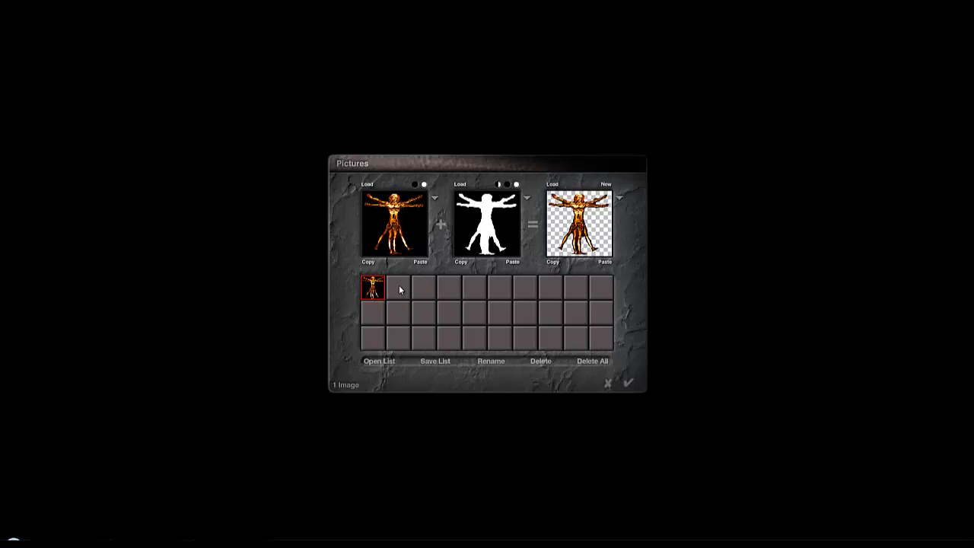
mouse_move(763, 304)
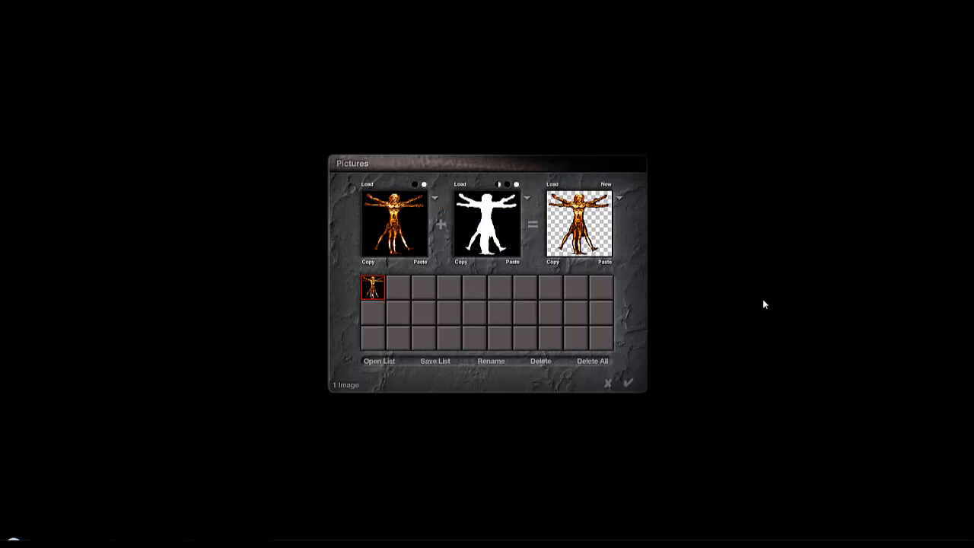
mouse_move(525, 302)
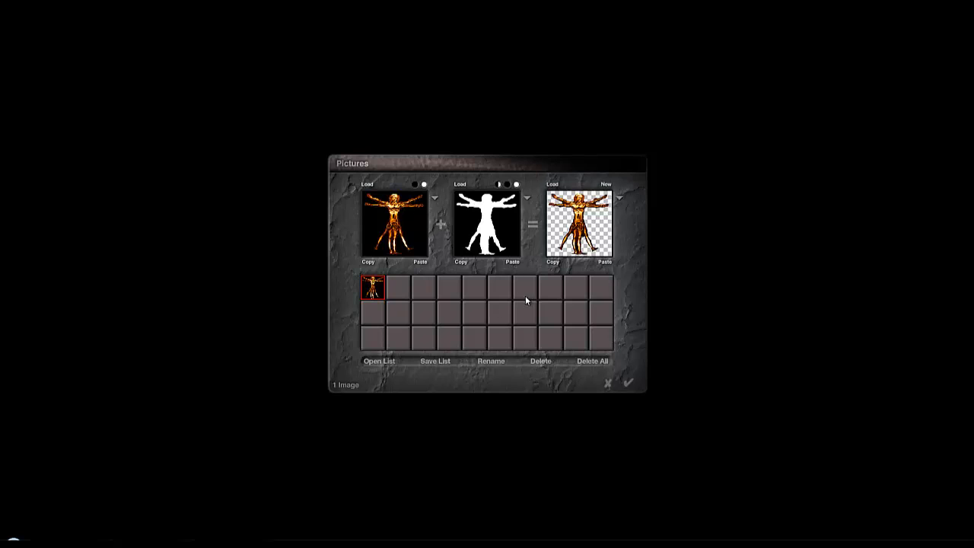
mouse_move(410, 274)
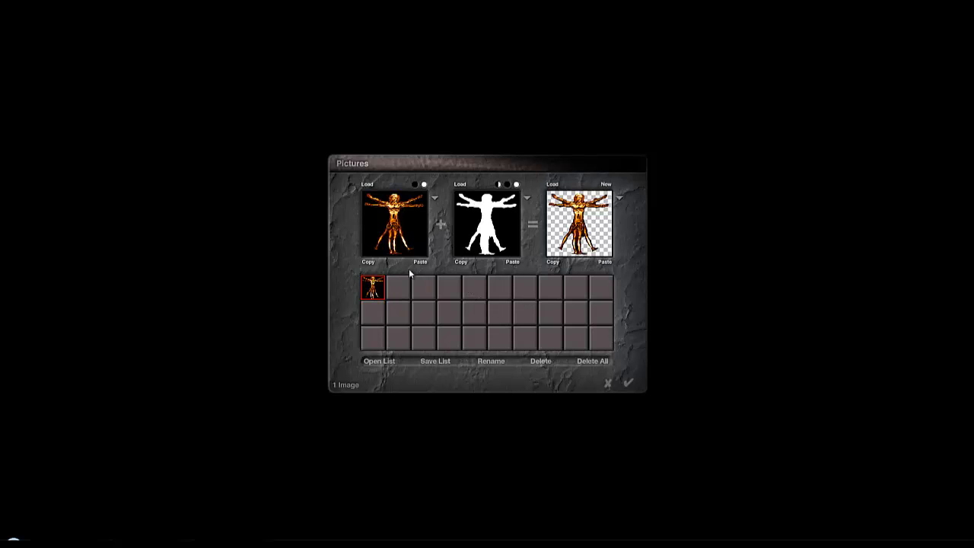
mouse_move(216, 271)
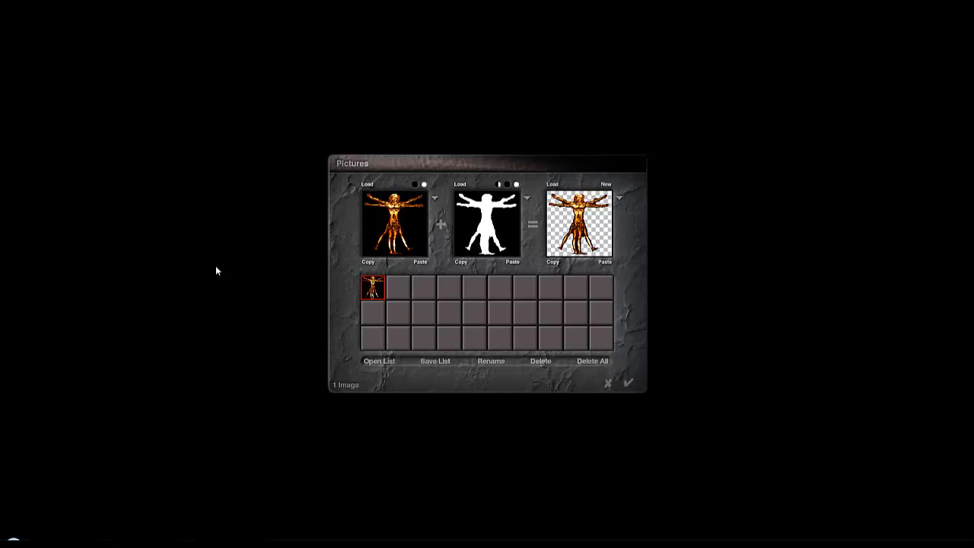
mouse_move(268, 359)
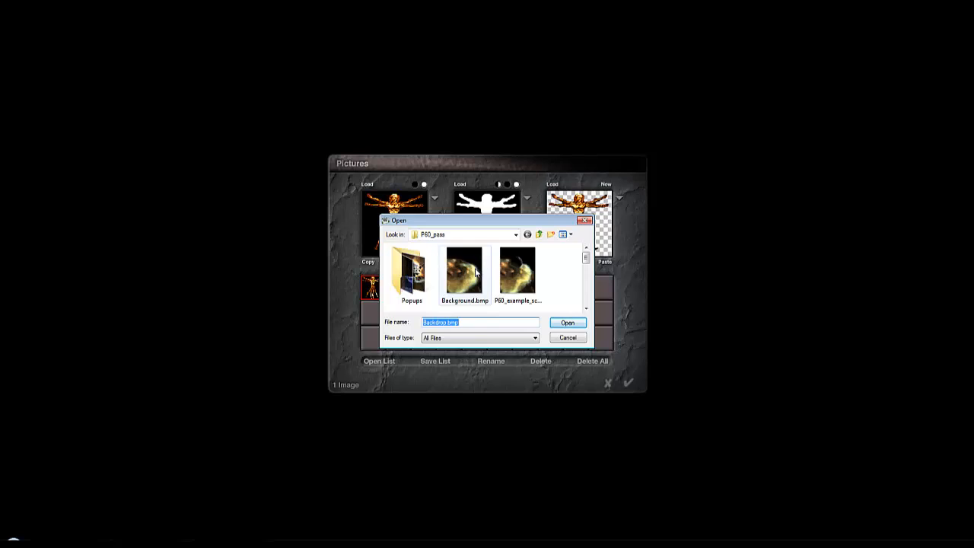
- Load the Background nebula bitmap and accept it as the 2D face's picture
click(566, 322)
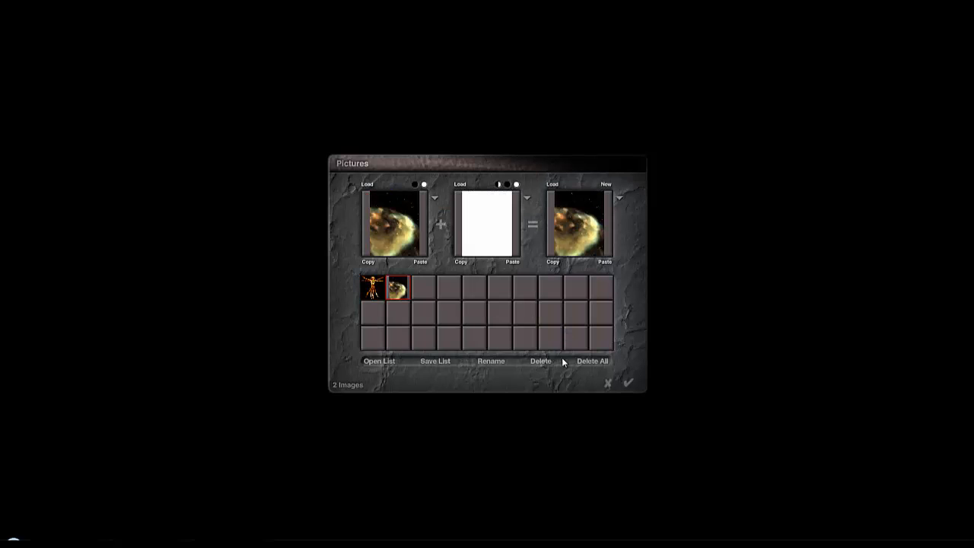
click(627, 384)
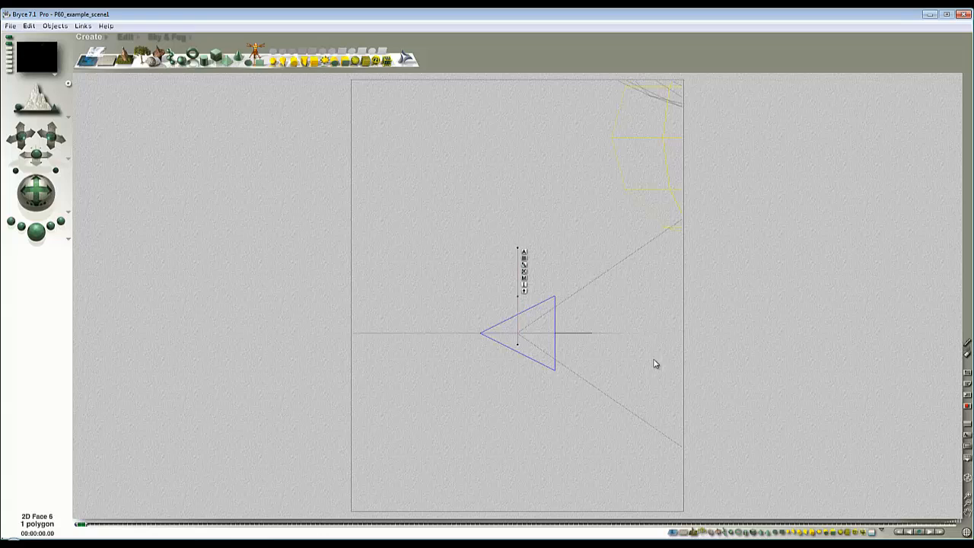
mouse_move(635, 336)
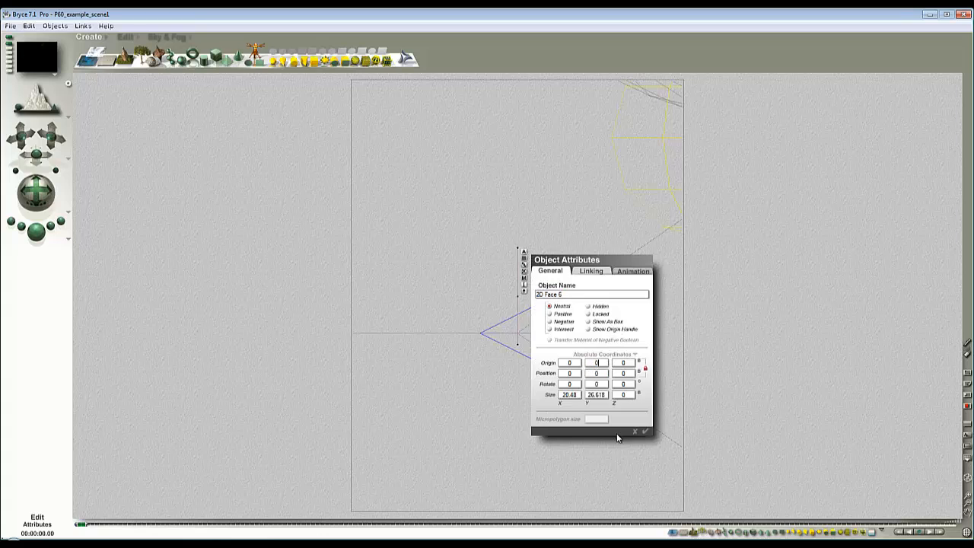
- Reposition the 2D face in front of the camera and view the scene through the camera
click(644, 432)
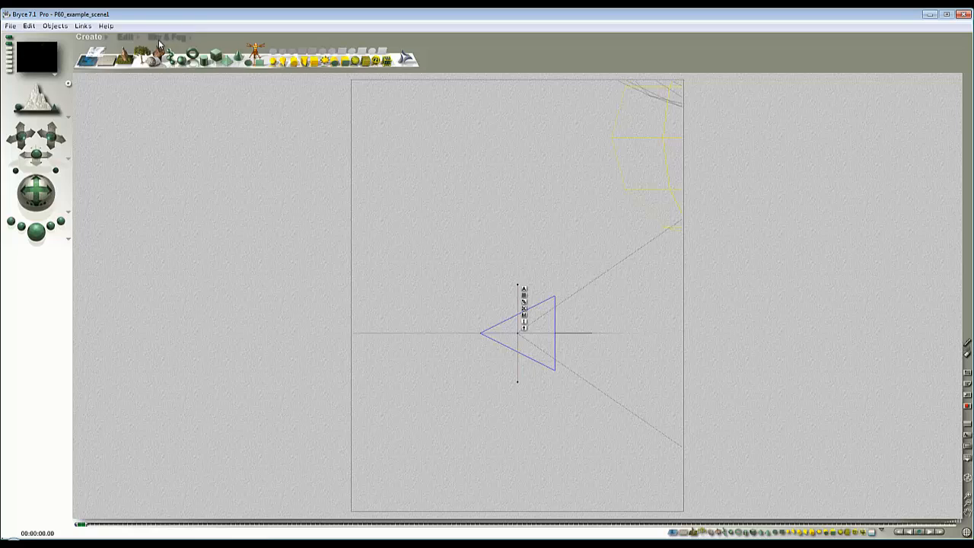
click(125, 37)
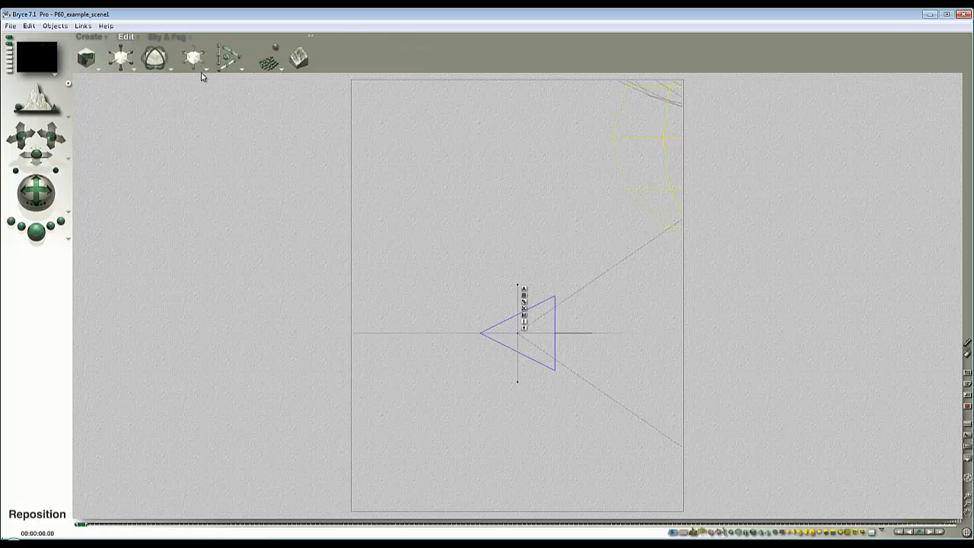
mouse_move(205, 73)
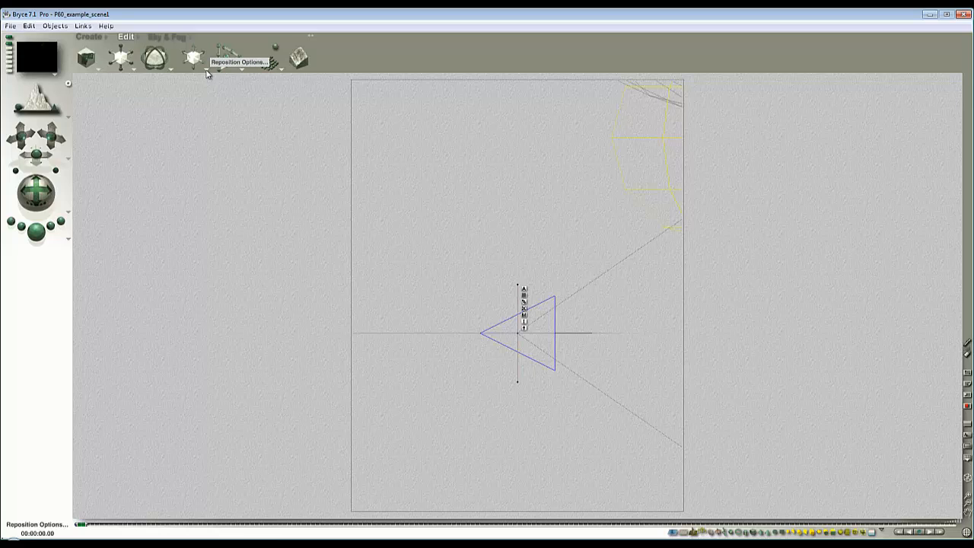
click(237, 62)
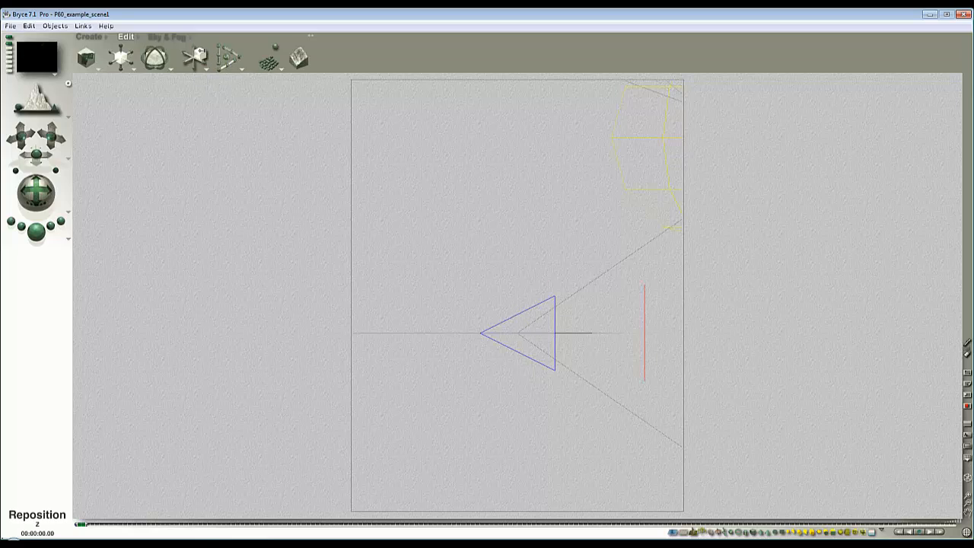
click(646, 327)
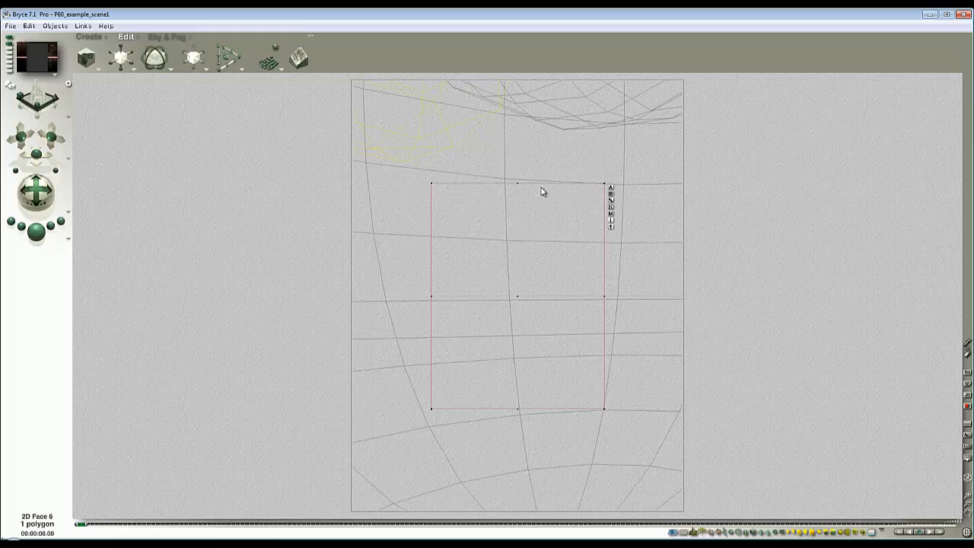
mouse_move(558, 372)
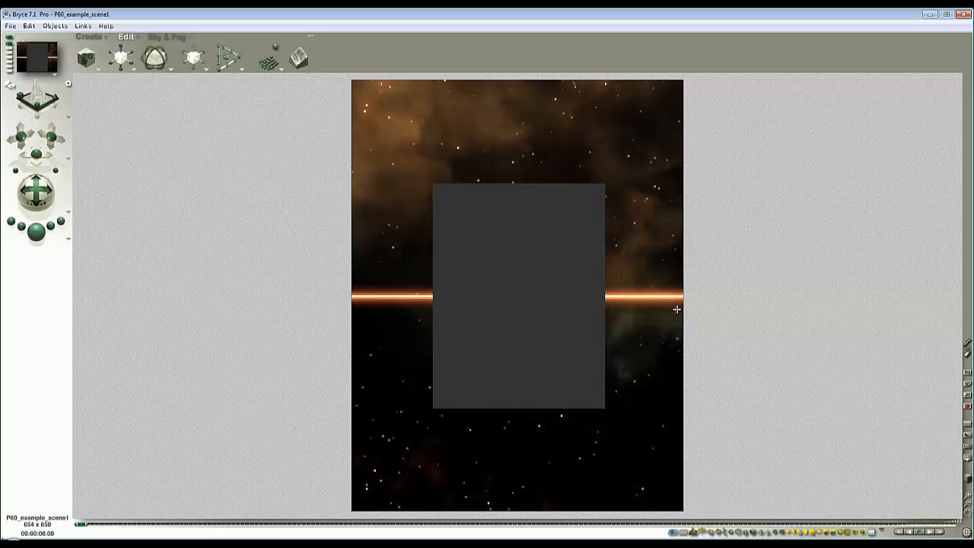
mouse_move(669, 297)
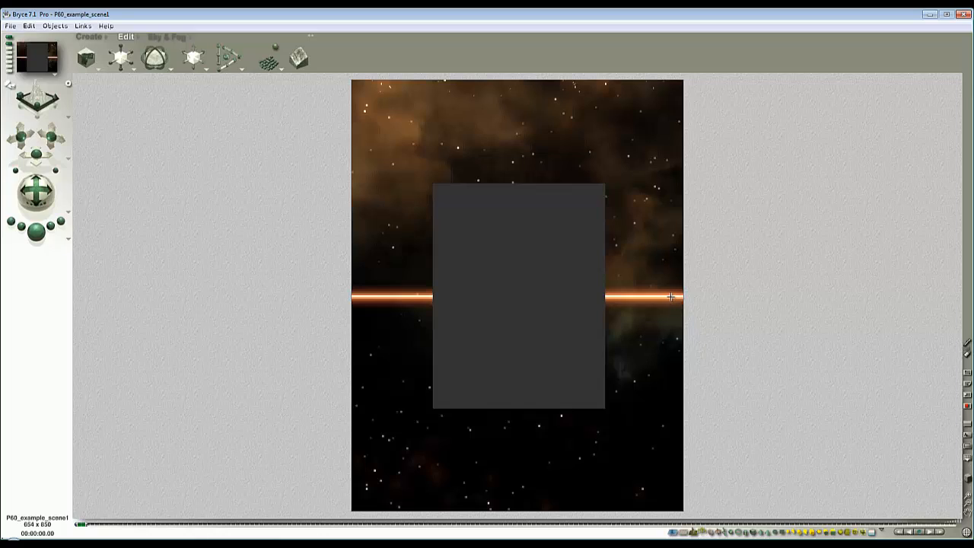
mouse_move(627, 143)
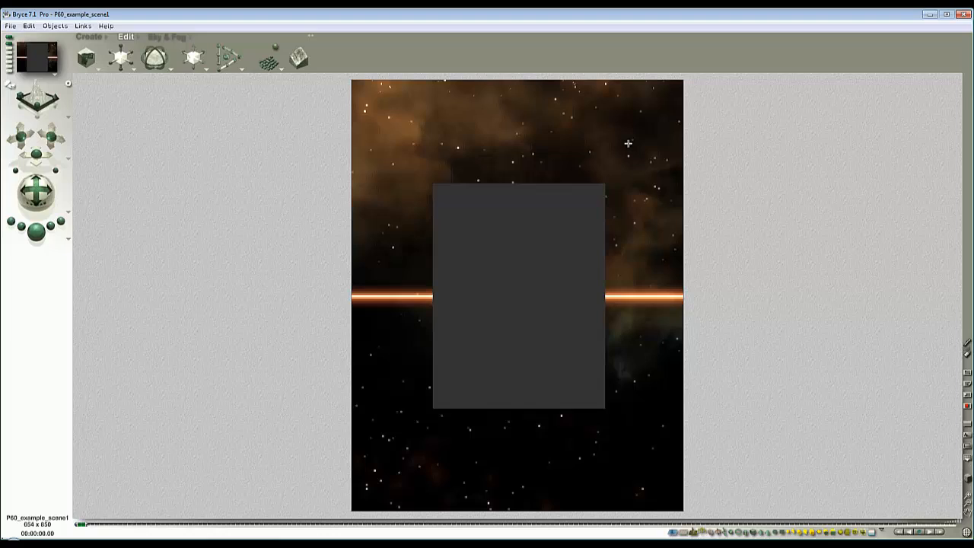
mouse_move(660, 298)
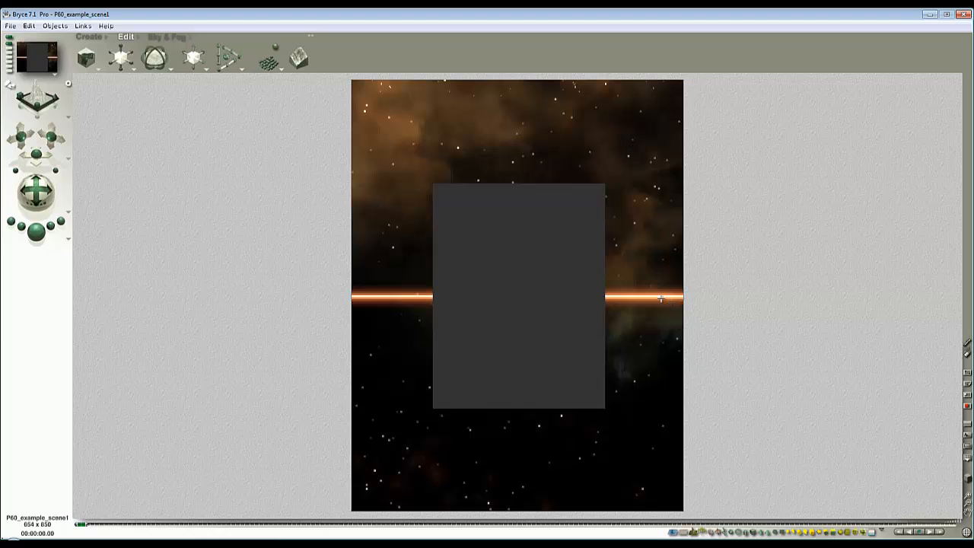
mouse_move(230, 318)
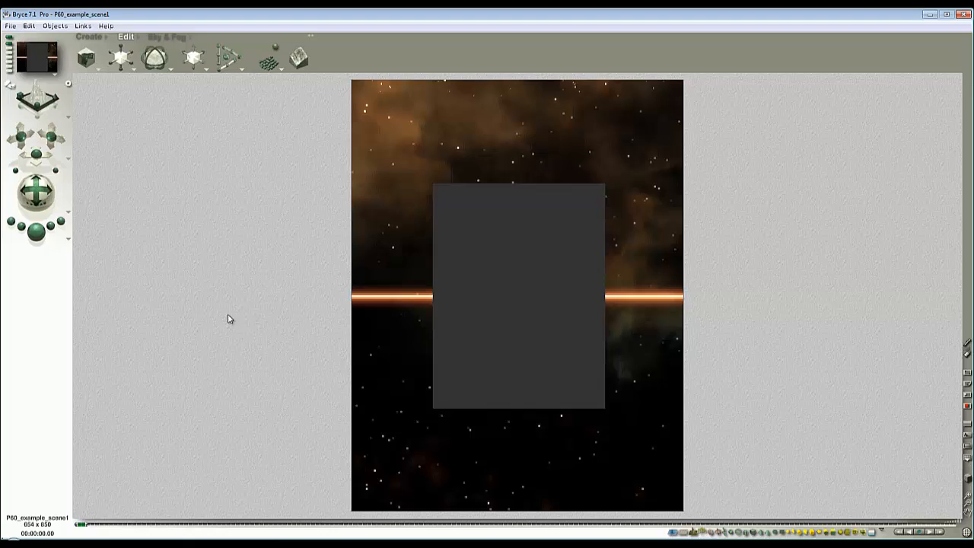
mouse_move(631, 300)
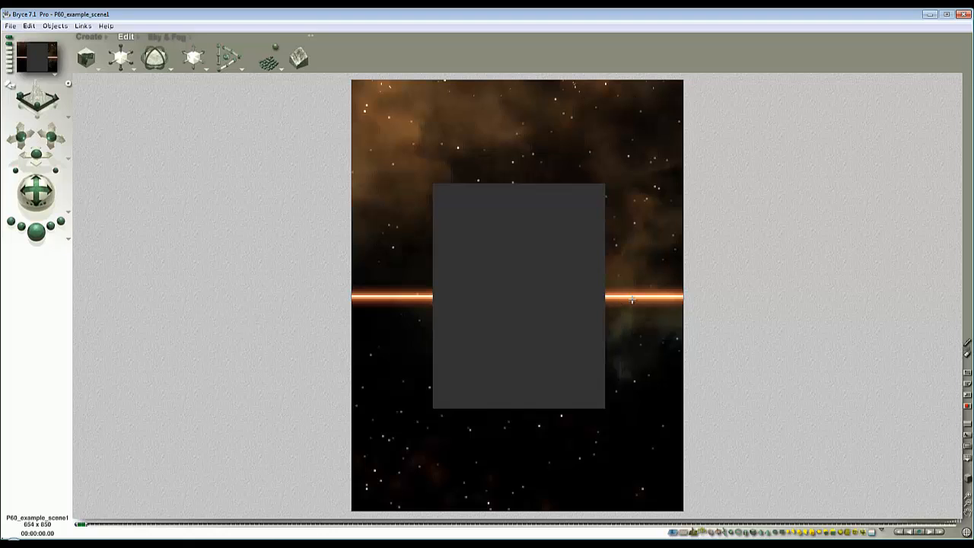
mouse_move(593, 131)
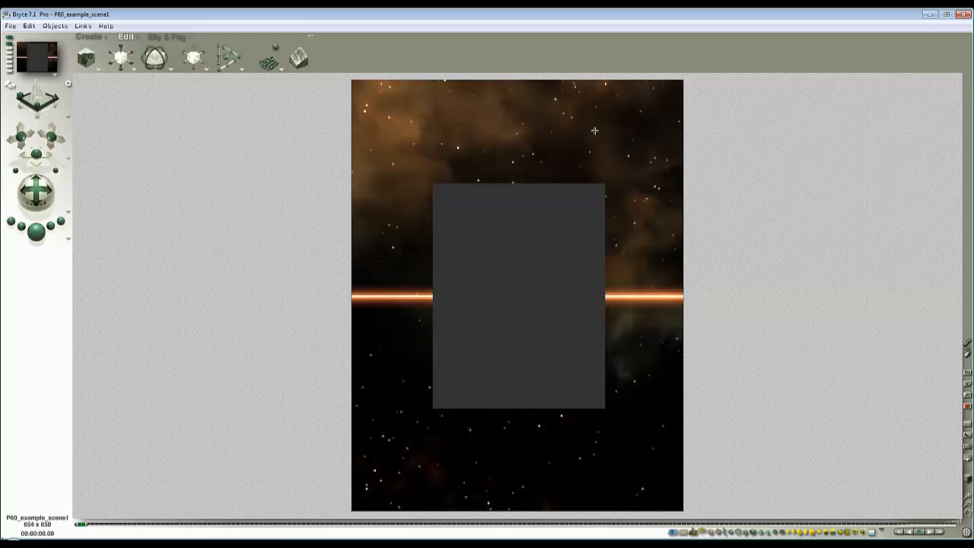
mouse_move(656, 151)
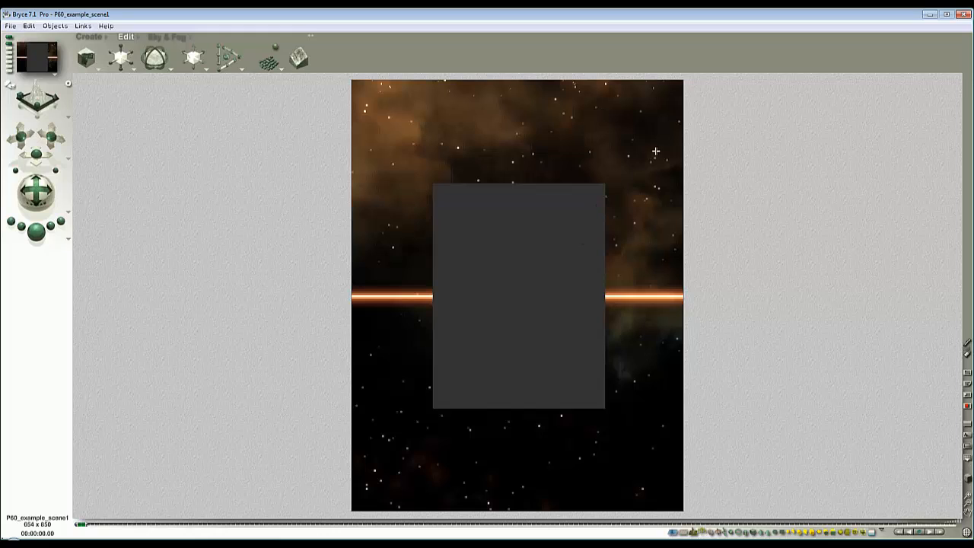
mouse_move(766, 235)
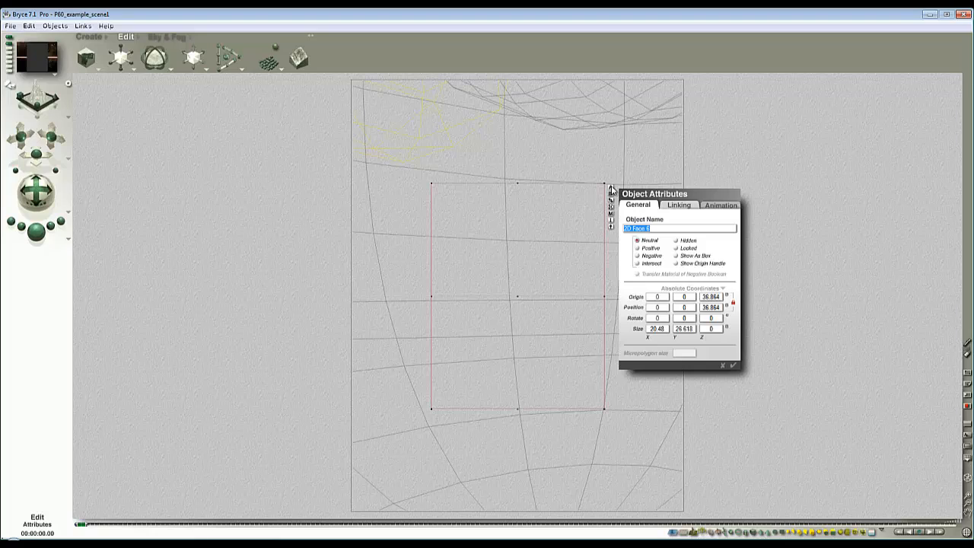
- Set the 2D face's Object Parent Name to Perspective Camera in its Linking settings
click(678, 204)
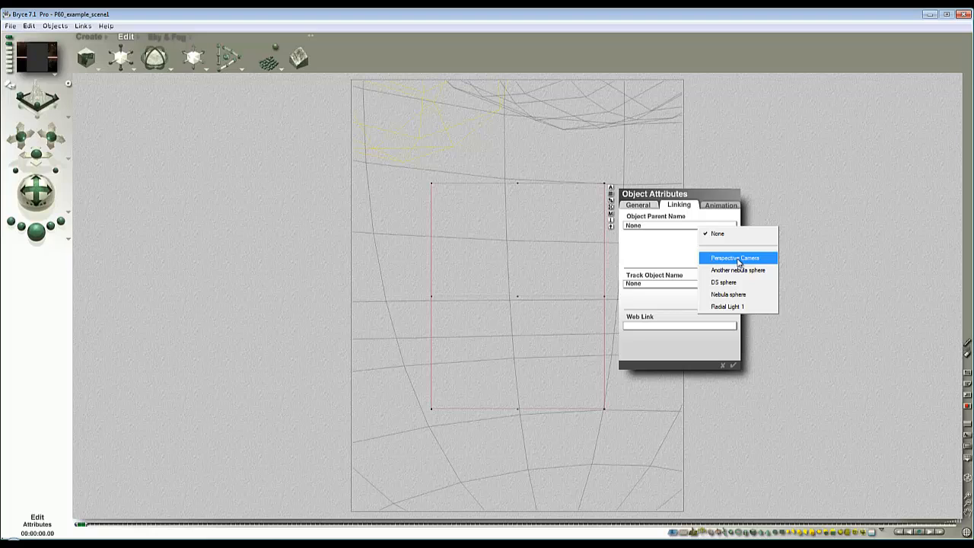
click(736, 257)
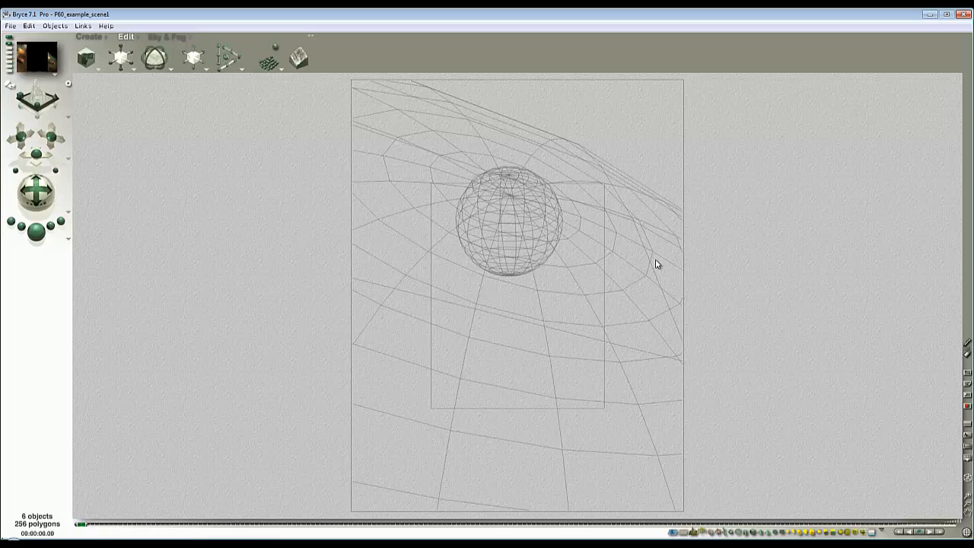
right_click(529, 179)
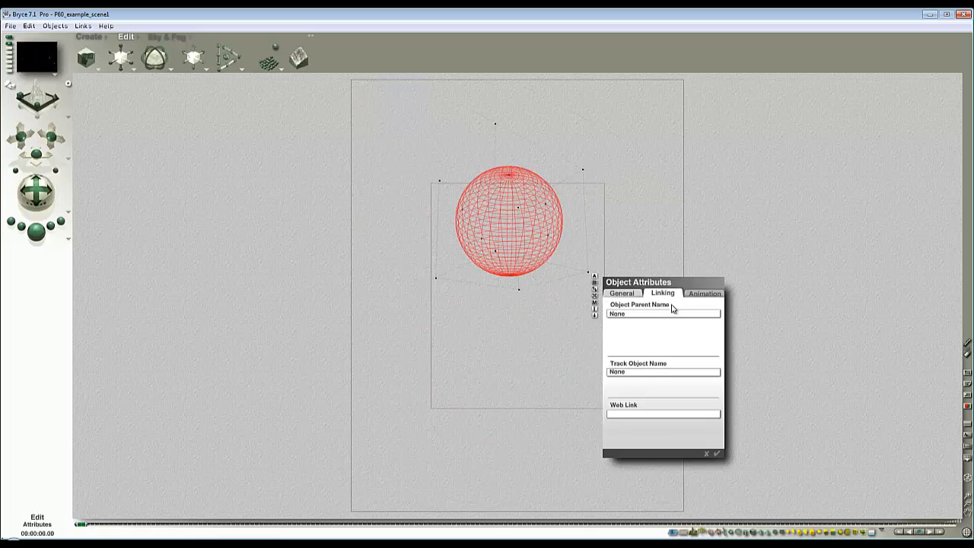
click(621, 292)
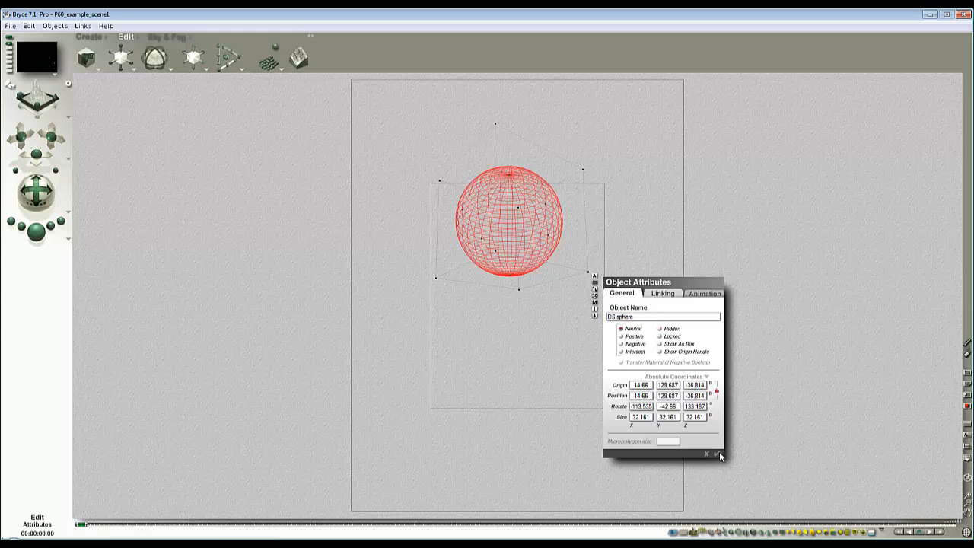
click(718, 454)
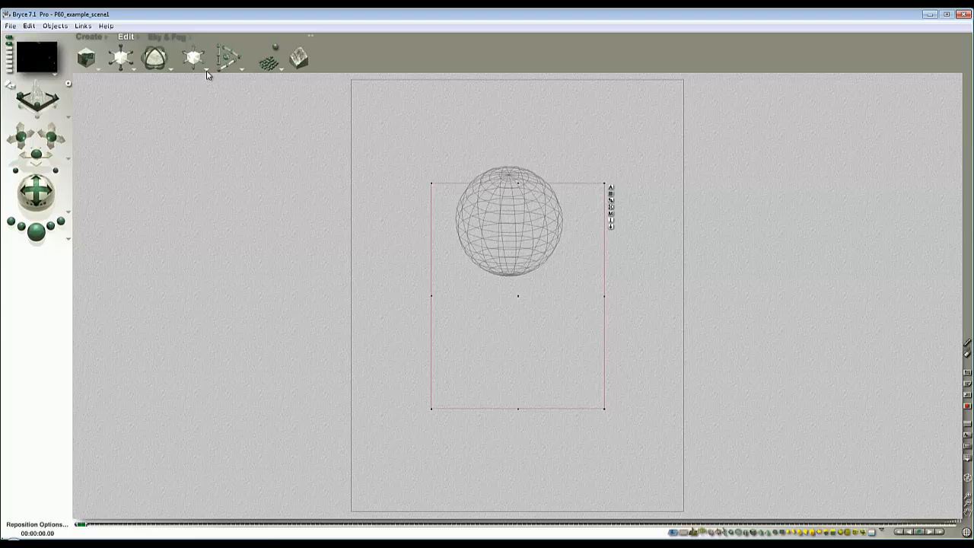
- Set the transformation space to Camera Space
click(205, 73)
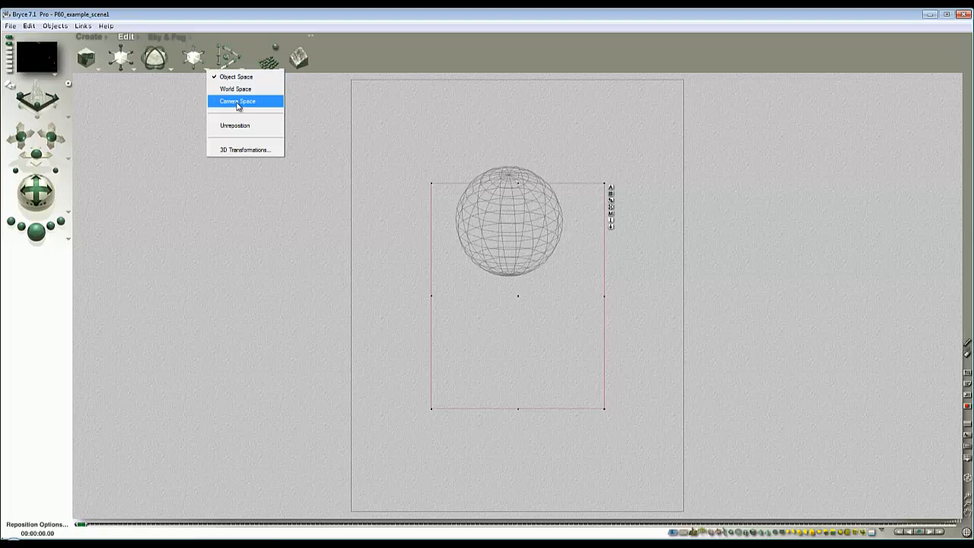
click(237, 100)
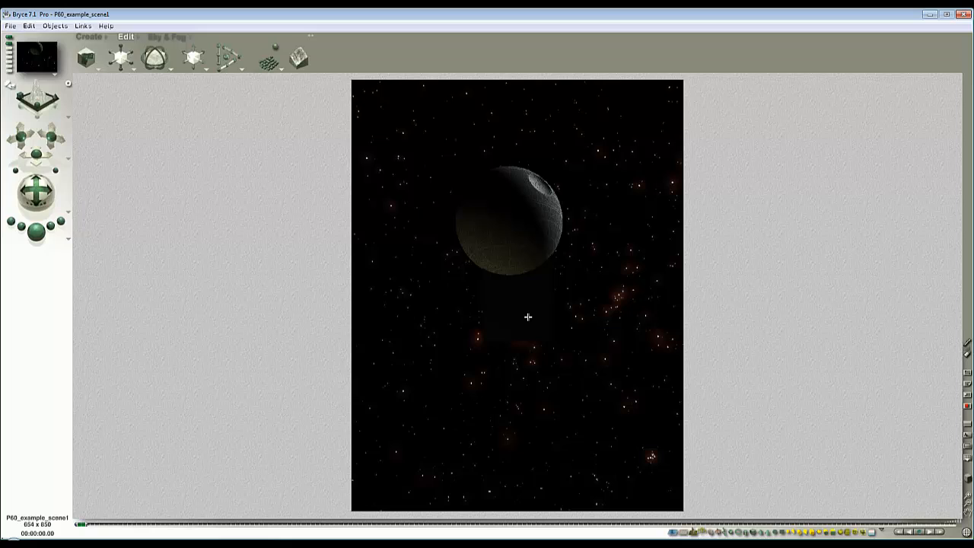
mouse_move(541, 317)
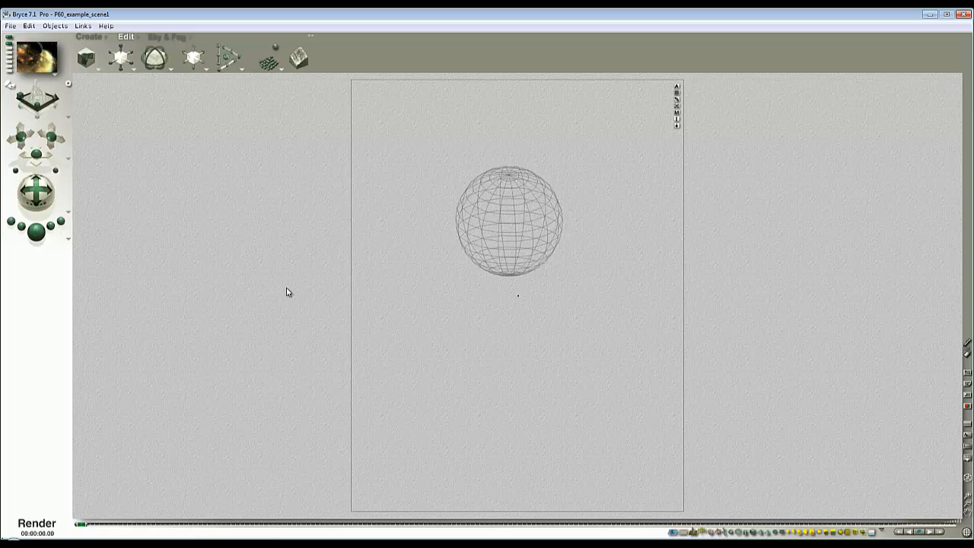
click(36, 524)
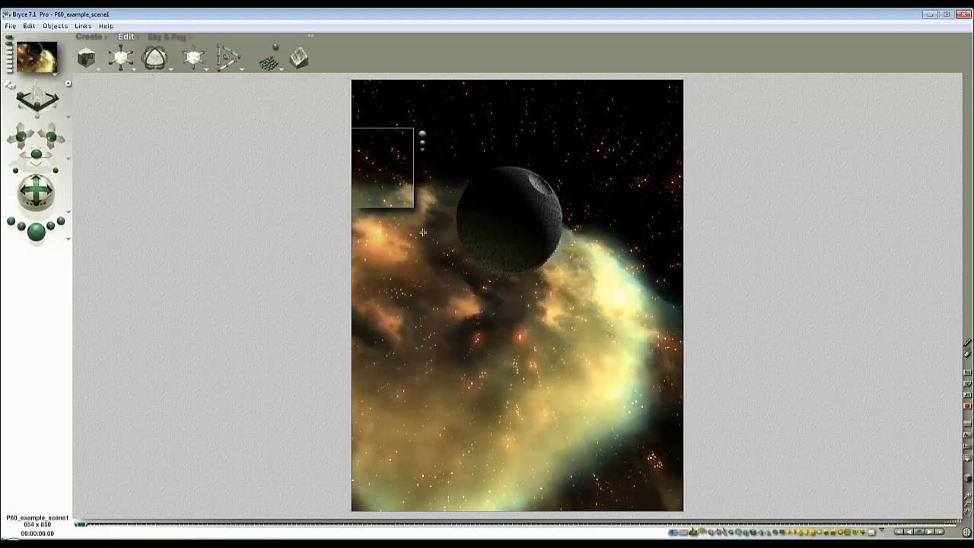
click(121, 58)
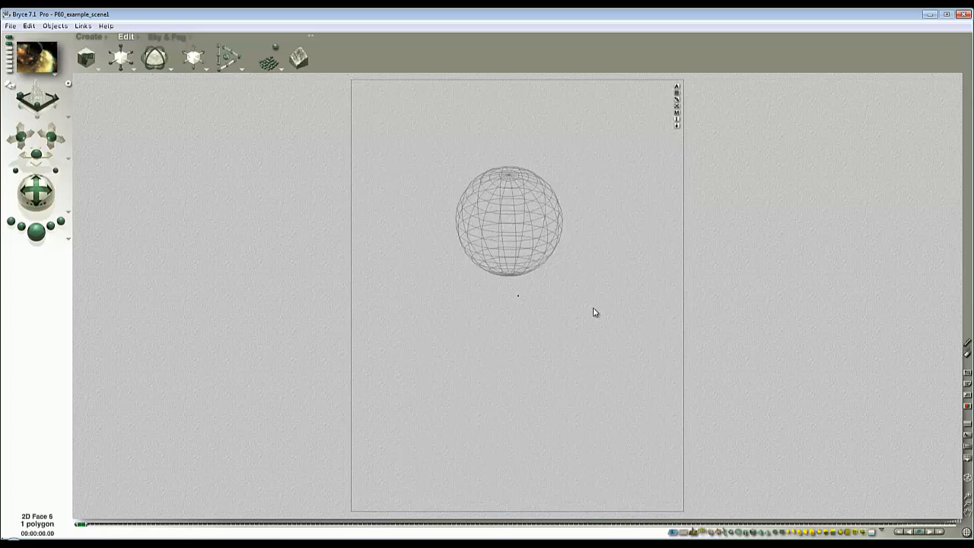
click(169, 37)
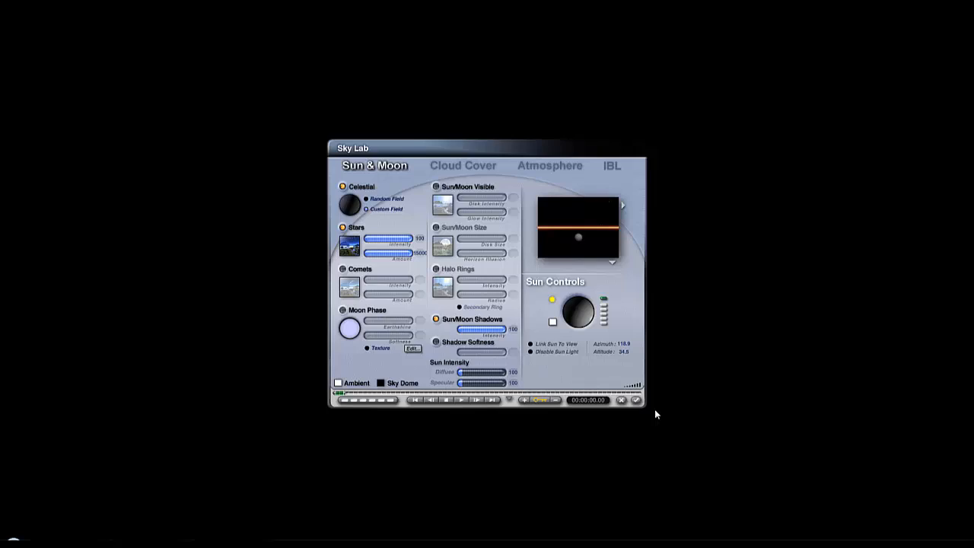
- Accept the adjusted star and sun-and-moon settings and leave the Sky Lab
click(634, 398)
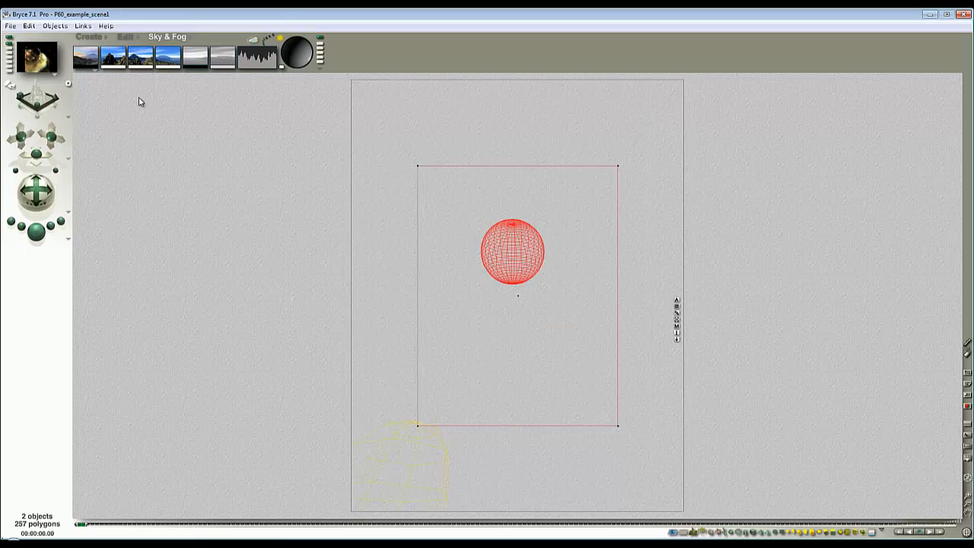
- Return to the Create palette and render the whole scene
click(125, 36)
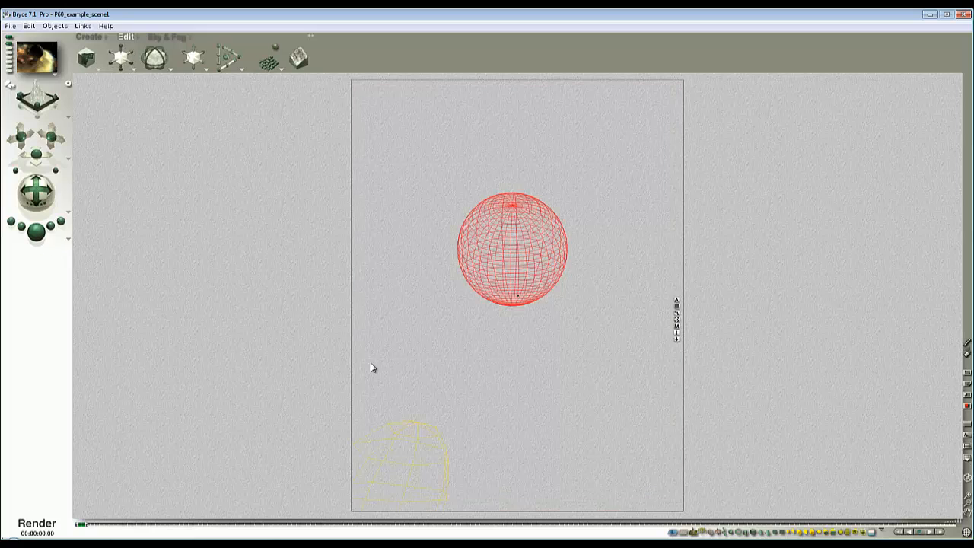
click(37, 524)
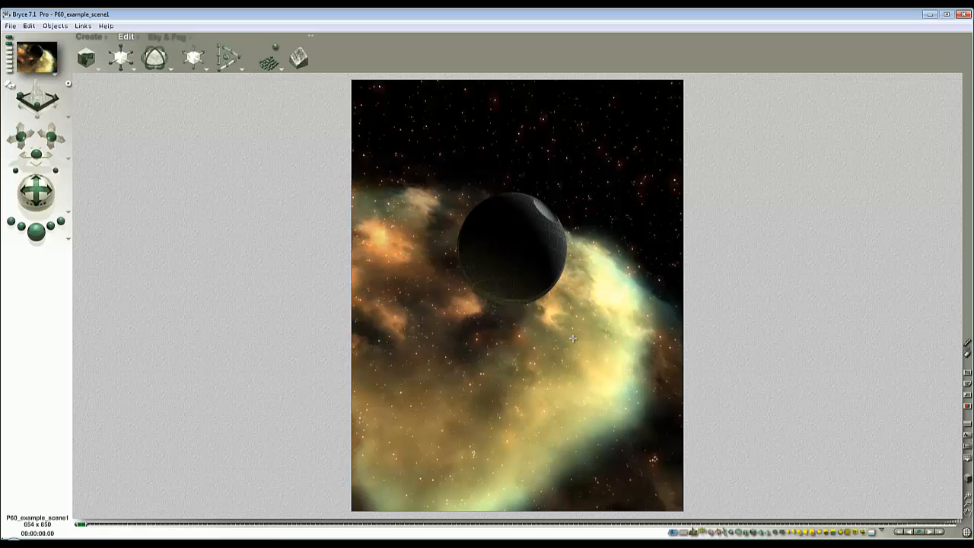
mouse_move(524, 417)
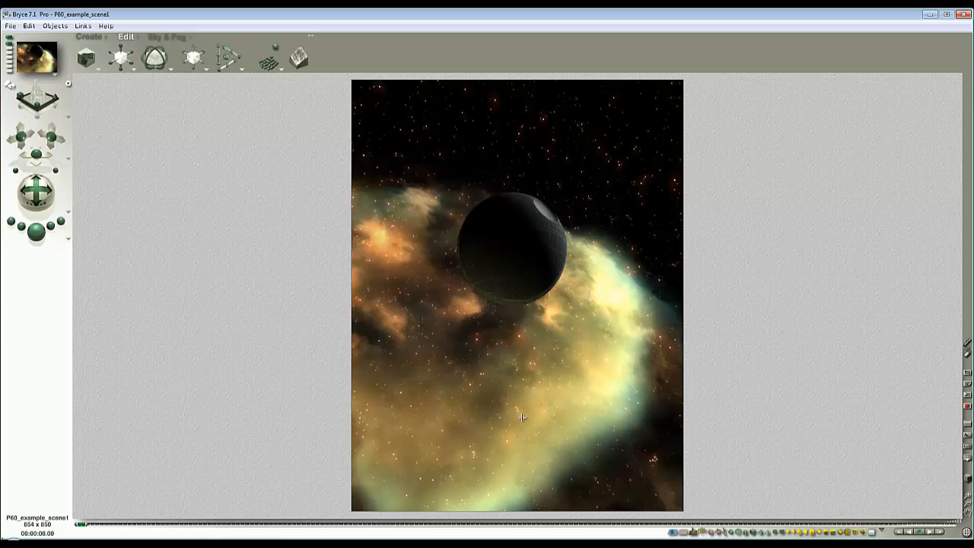
mouse_move(523, 411)
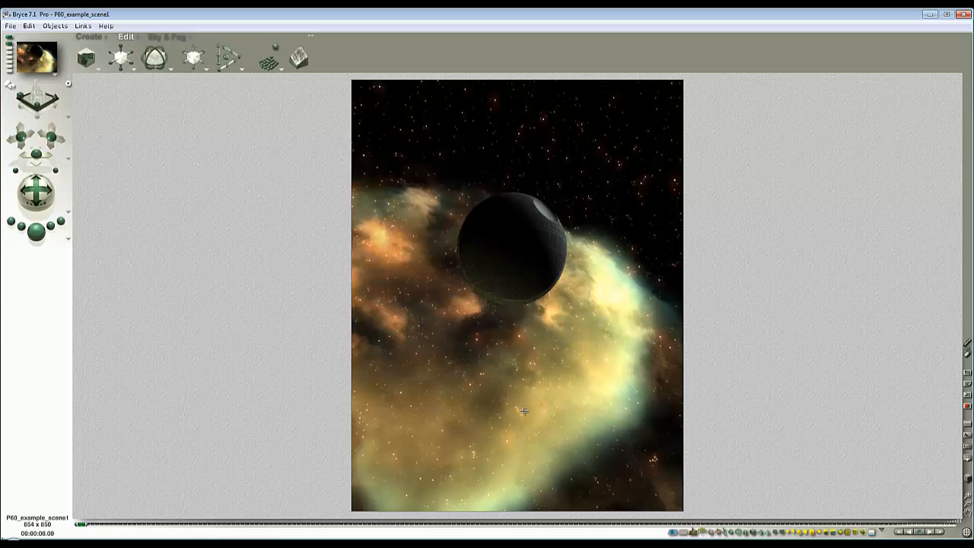
mouse_move(484, 397)
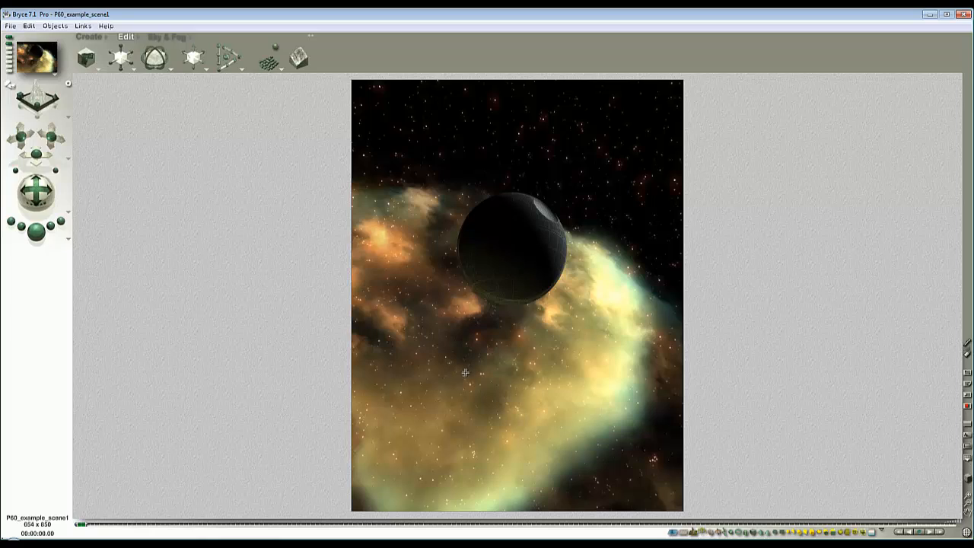
mouse_move(511, 381)
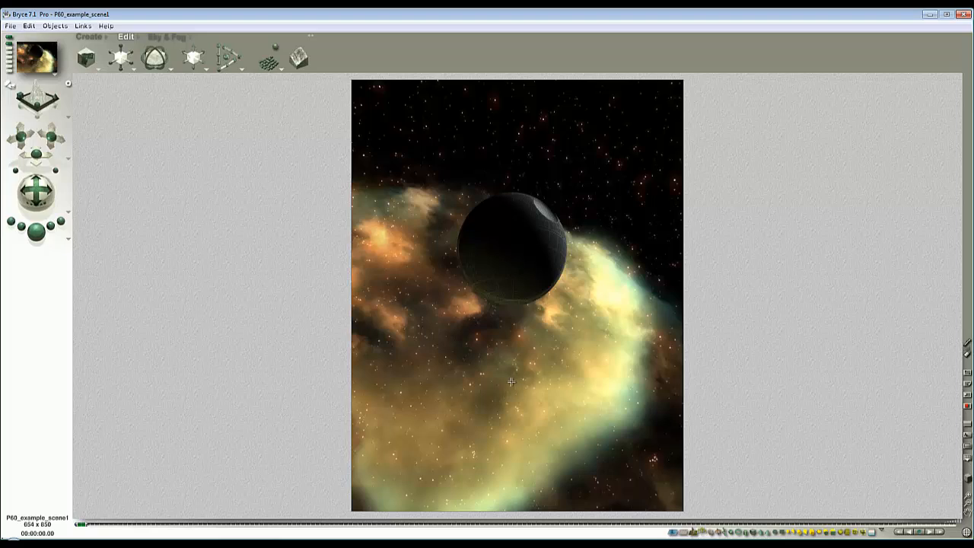
mouse_move(627, 411)
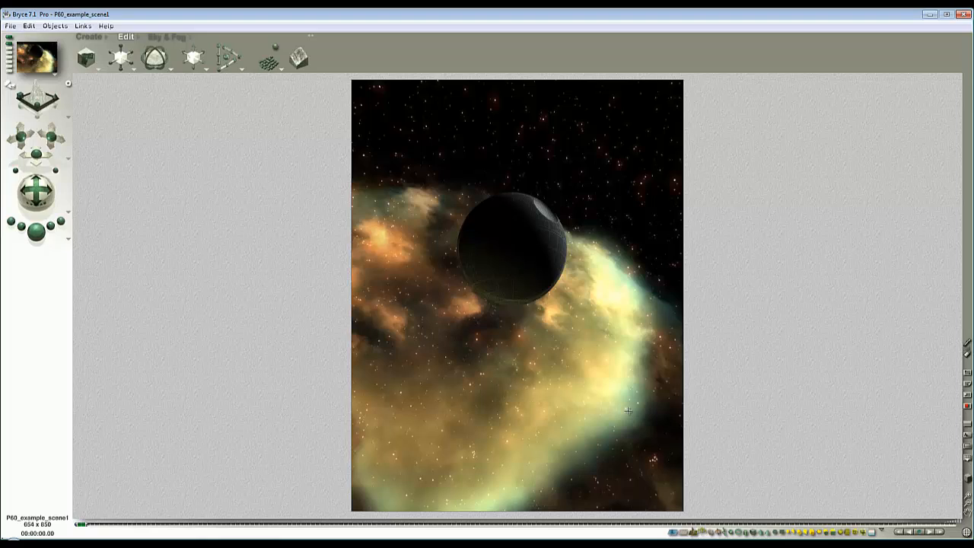
mouse_move(554, 372)
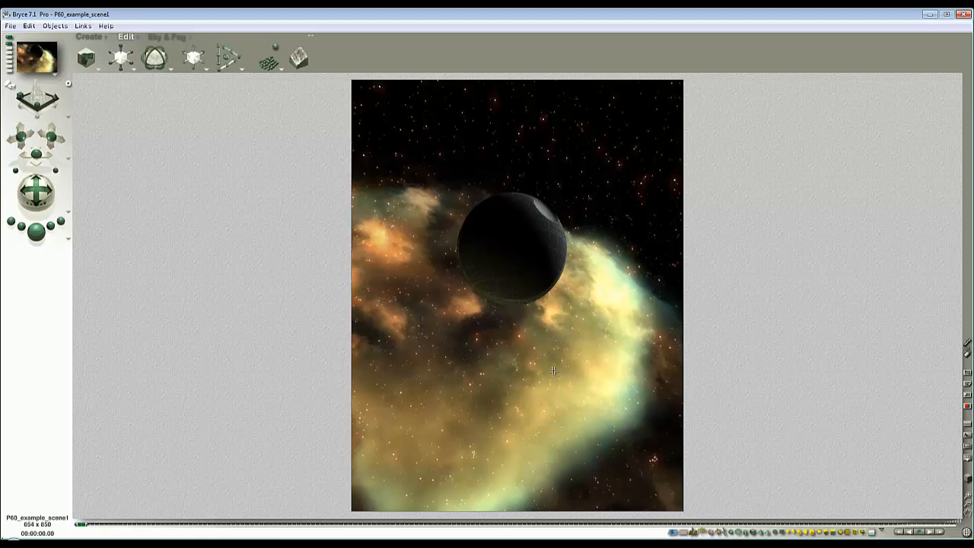
mouse_move(474, 201)
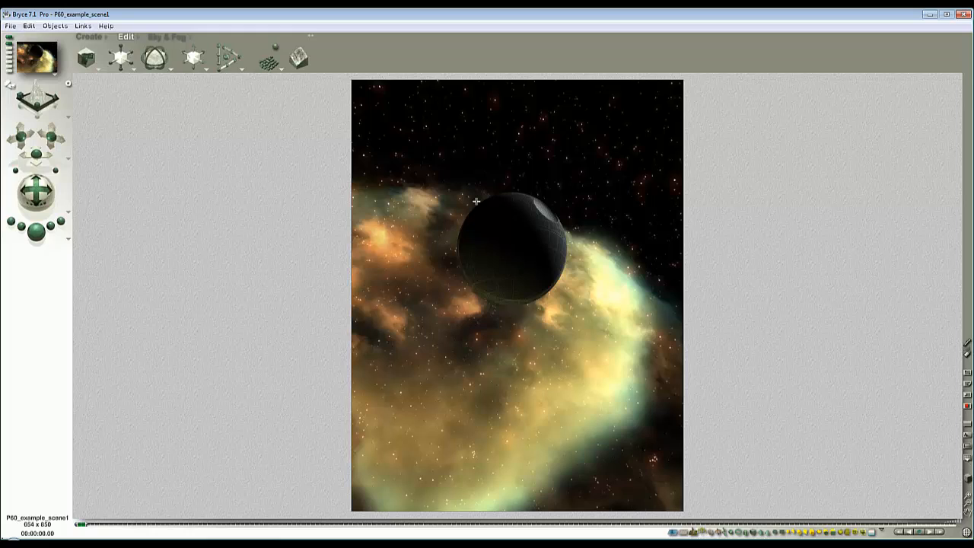
- Re-render the final scene of the dark sphere against the nebula and stars
click(37, 231)
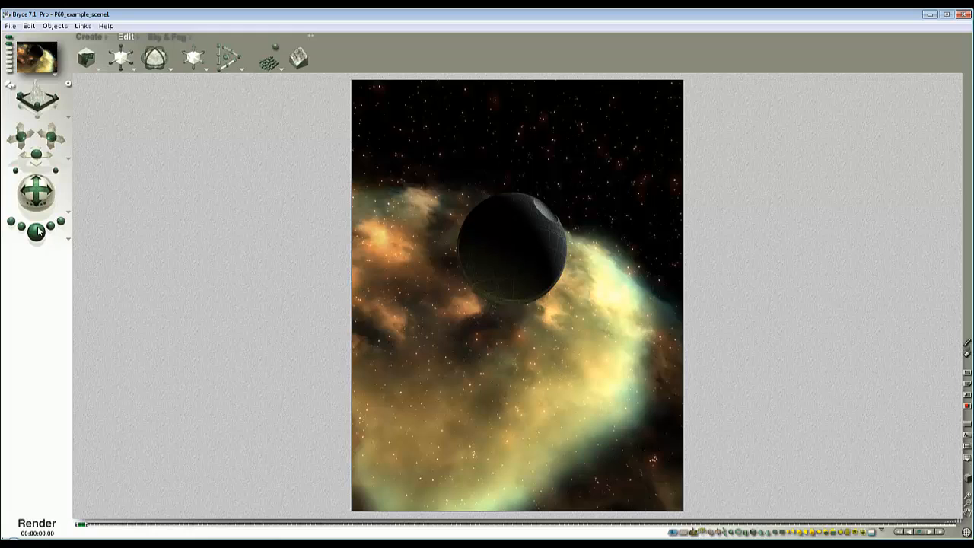
click(36, 231)
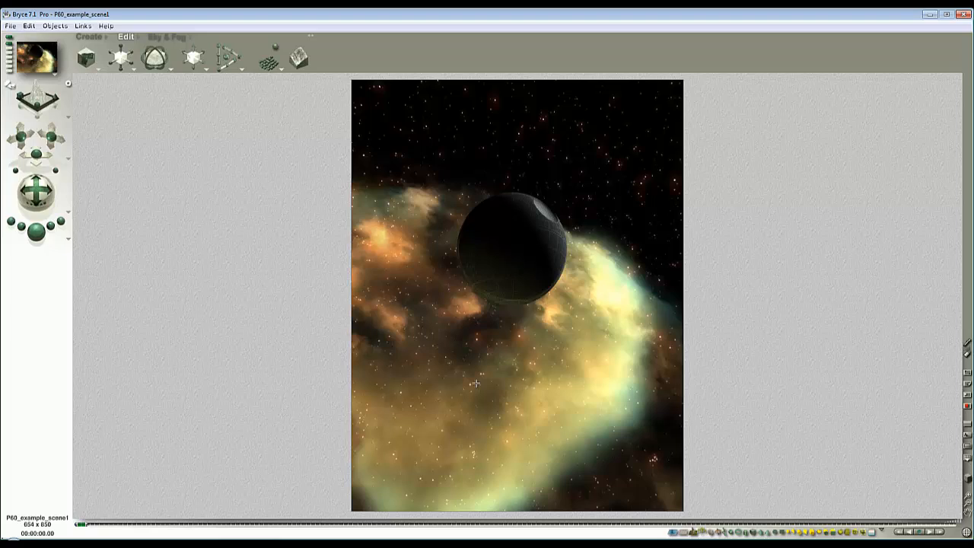
mouse_move(682, 422)
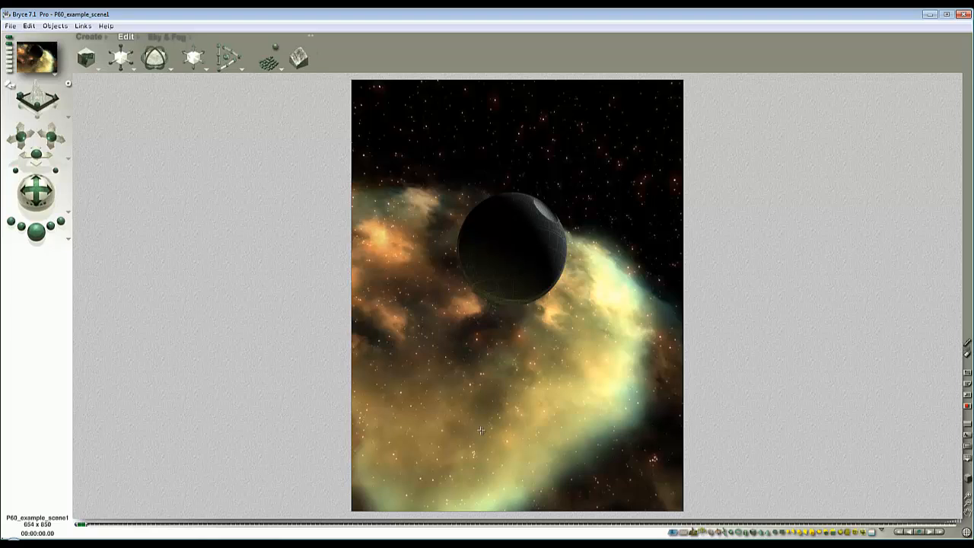
mouse_move(572, 312)
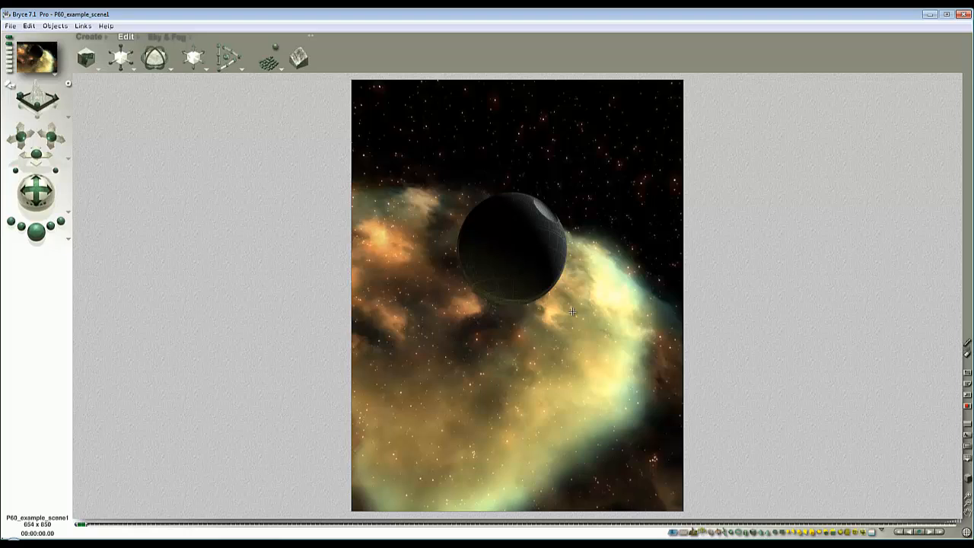
mouse_move(794, 297)
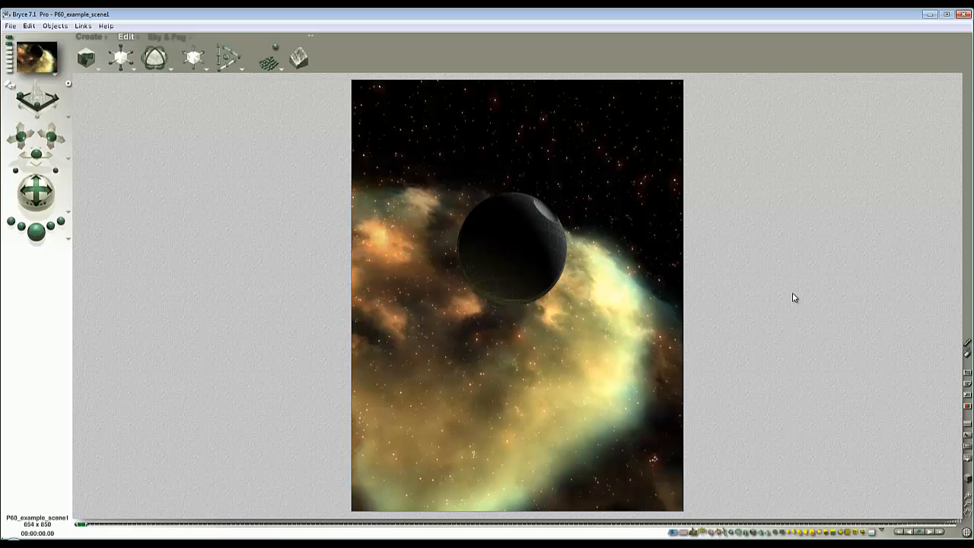
mouse_move(794, 258)
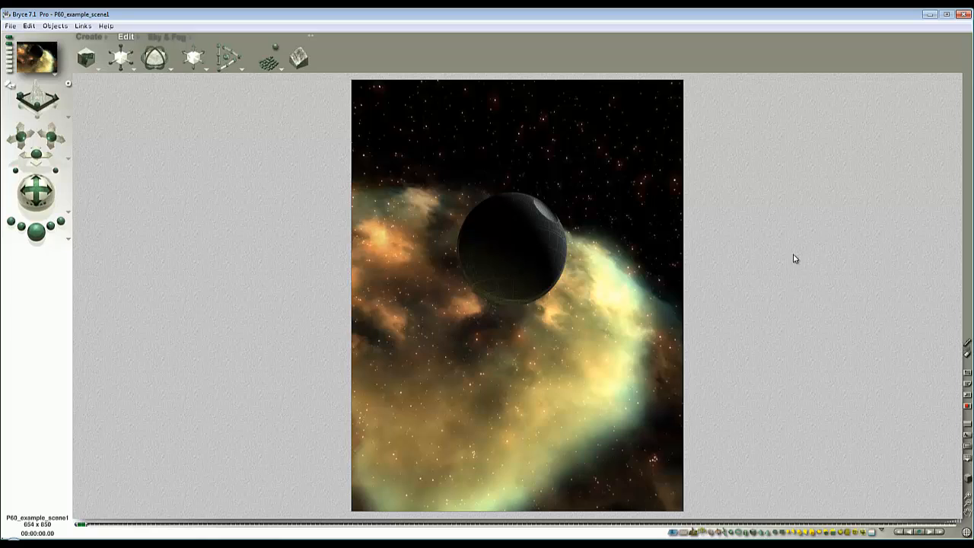
mouse_move(791, 262)
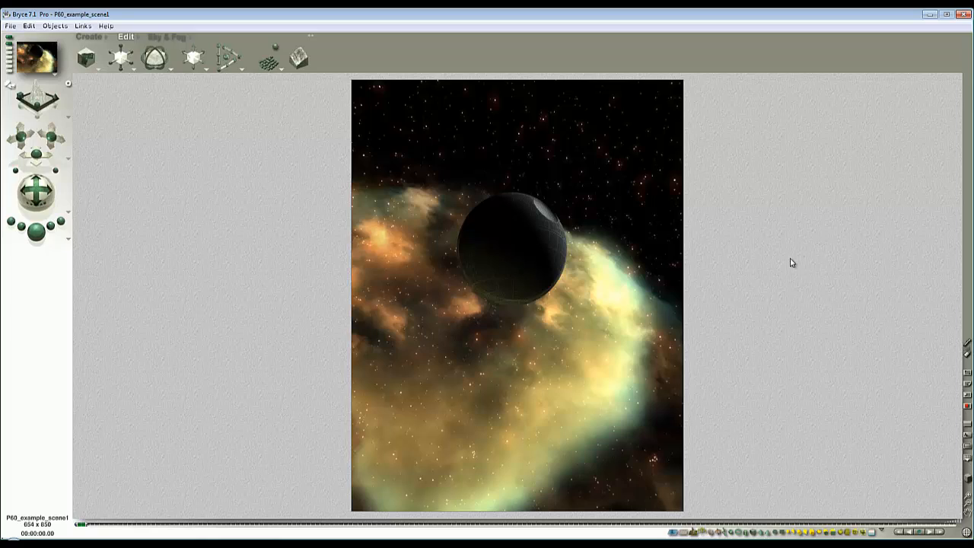
mouse_move(782, 279)
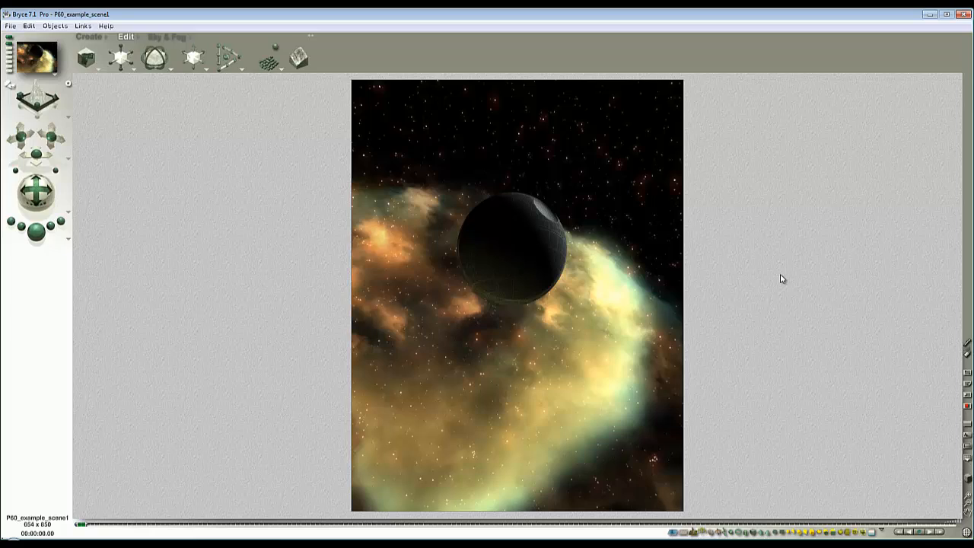
mouse_move(788, 231)
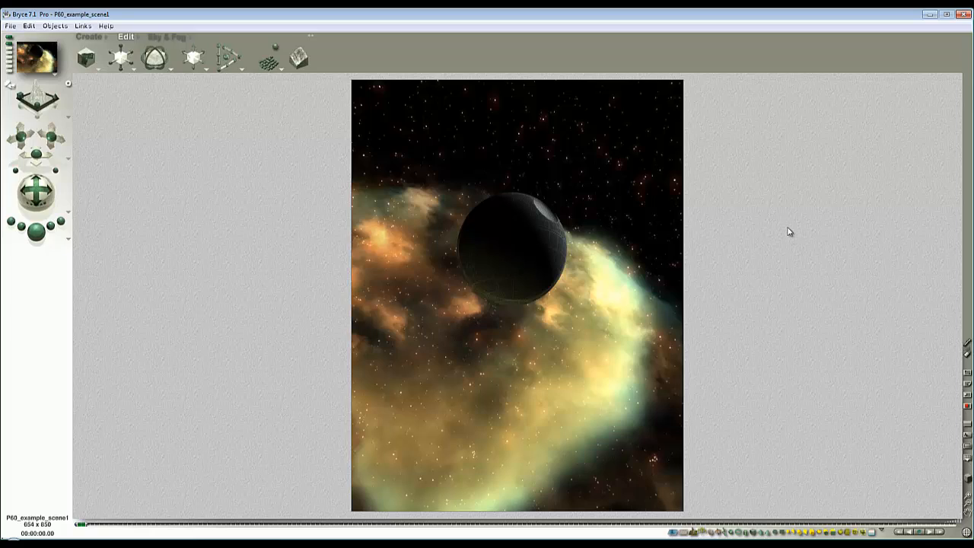
mouse_move(785, 234)
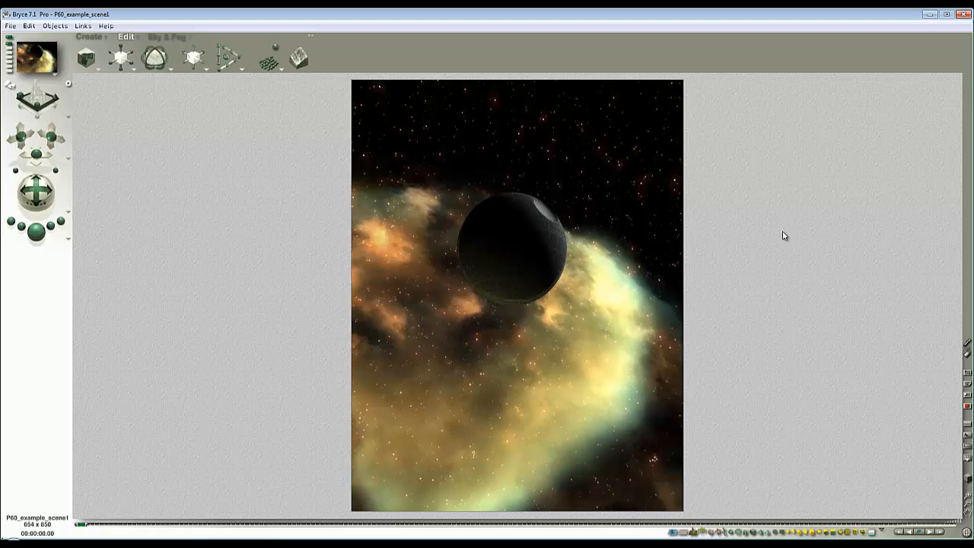
mouse_move(791, 384)
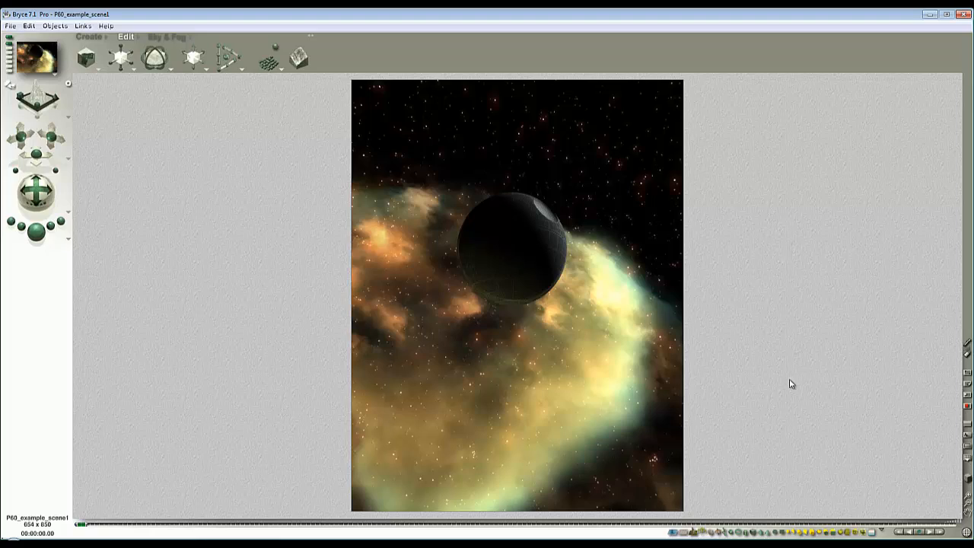